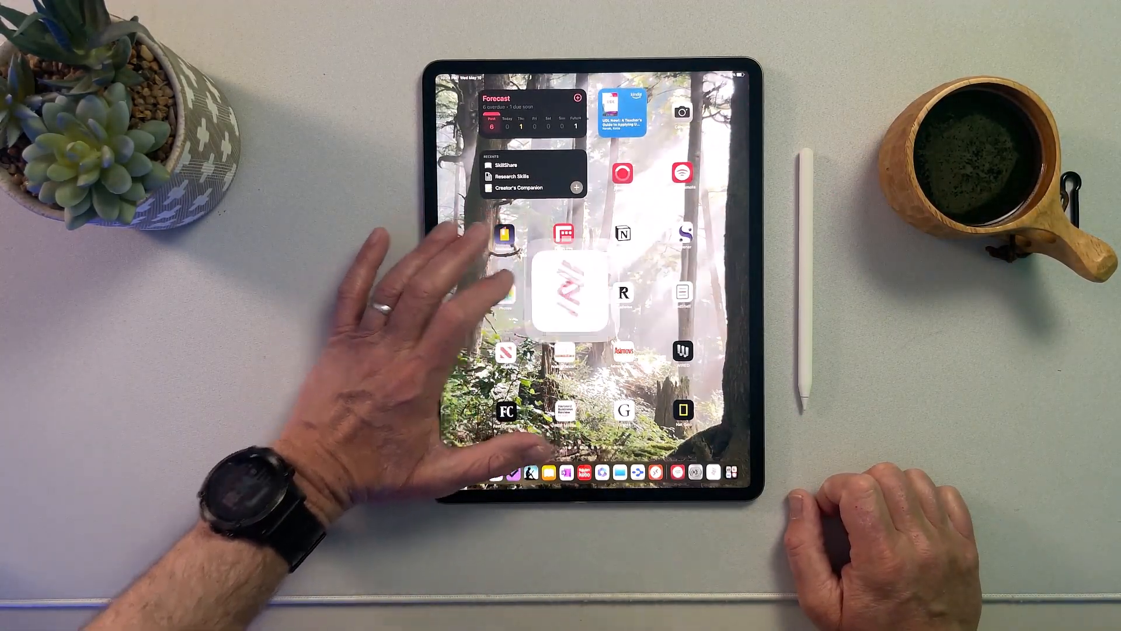
Launch R Discovery from the home screen and scroll the recommended-papers home feed
click(569, 293)
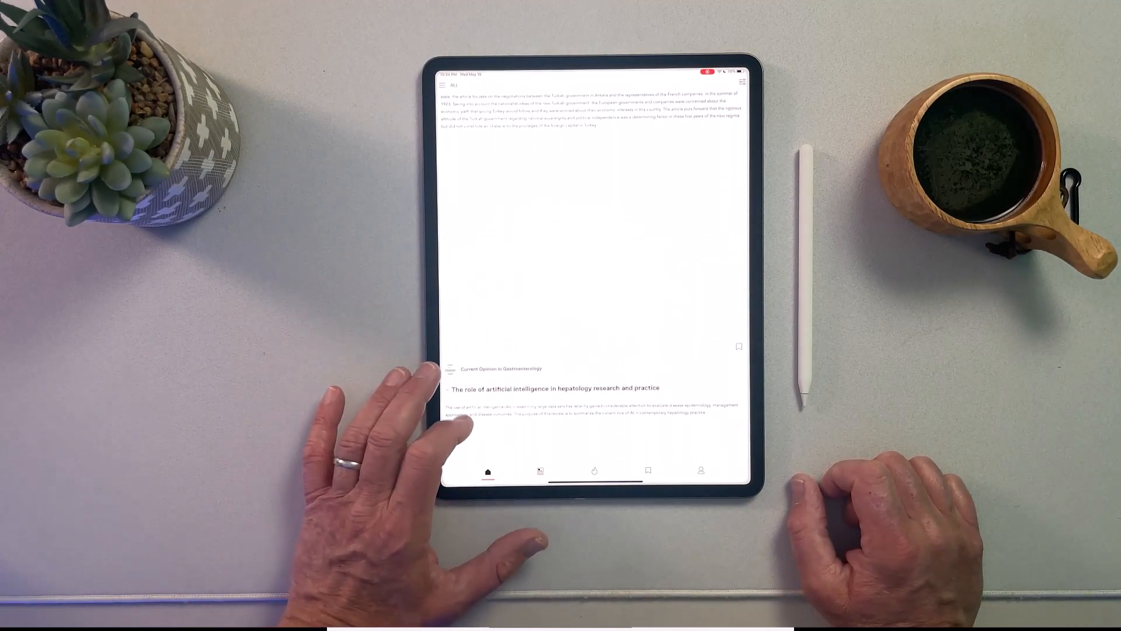
scroll(down, 3)
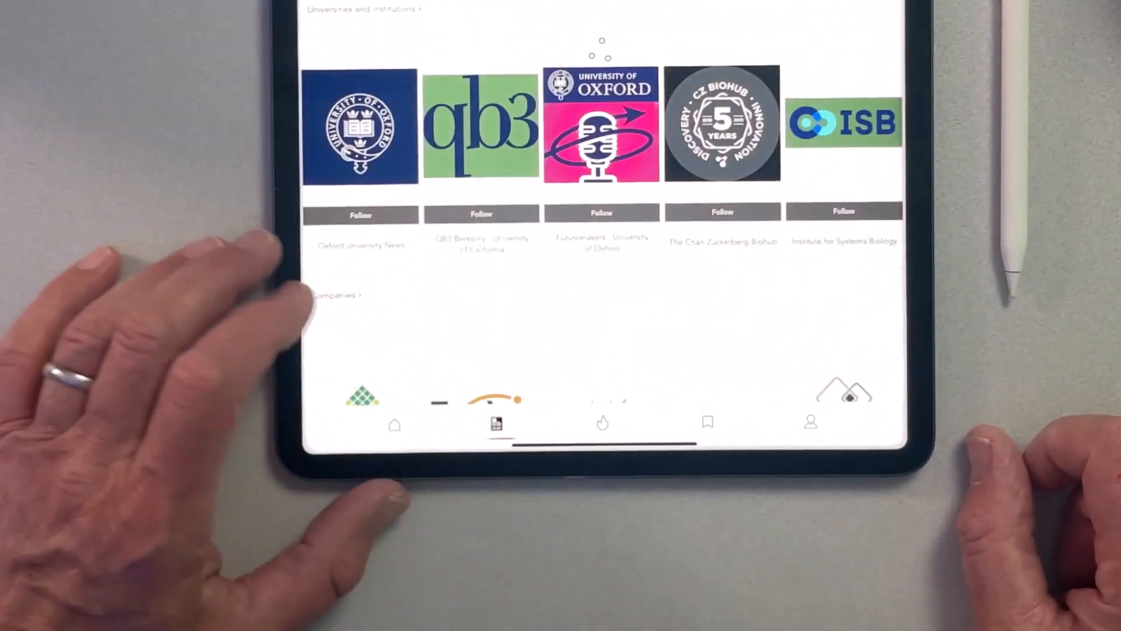
Scroll the Discover page past universities and podcasts down to the subject-grouped Journals section
scroll(down, 3)
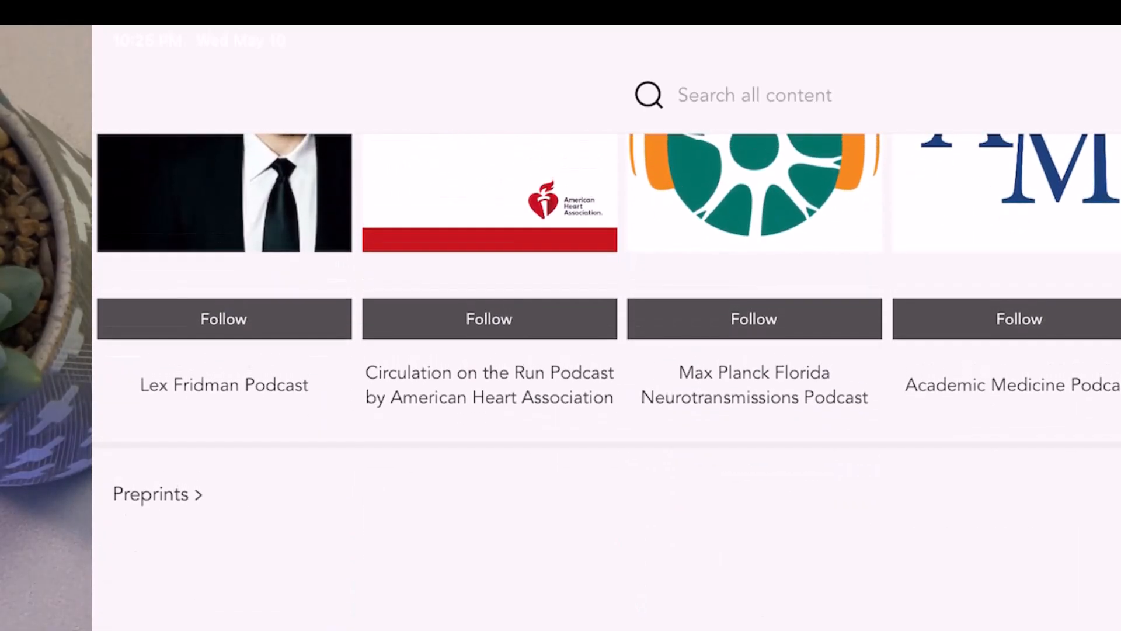
scroll(down, 3)
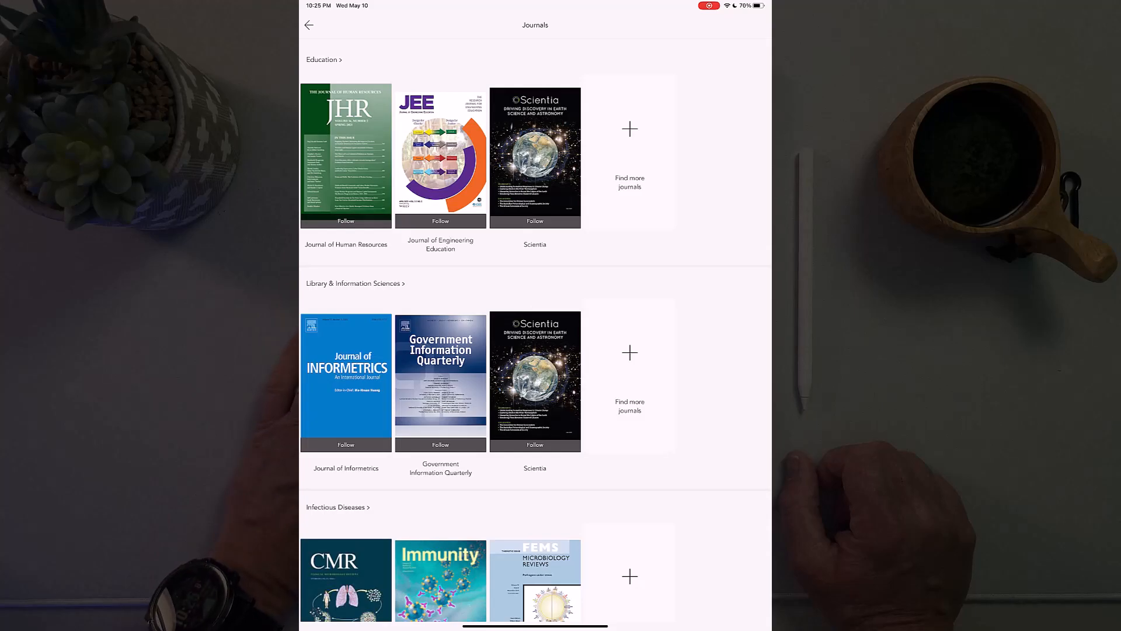
scroll(down, 3)
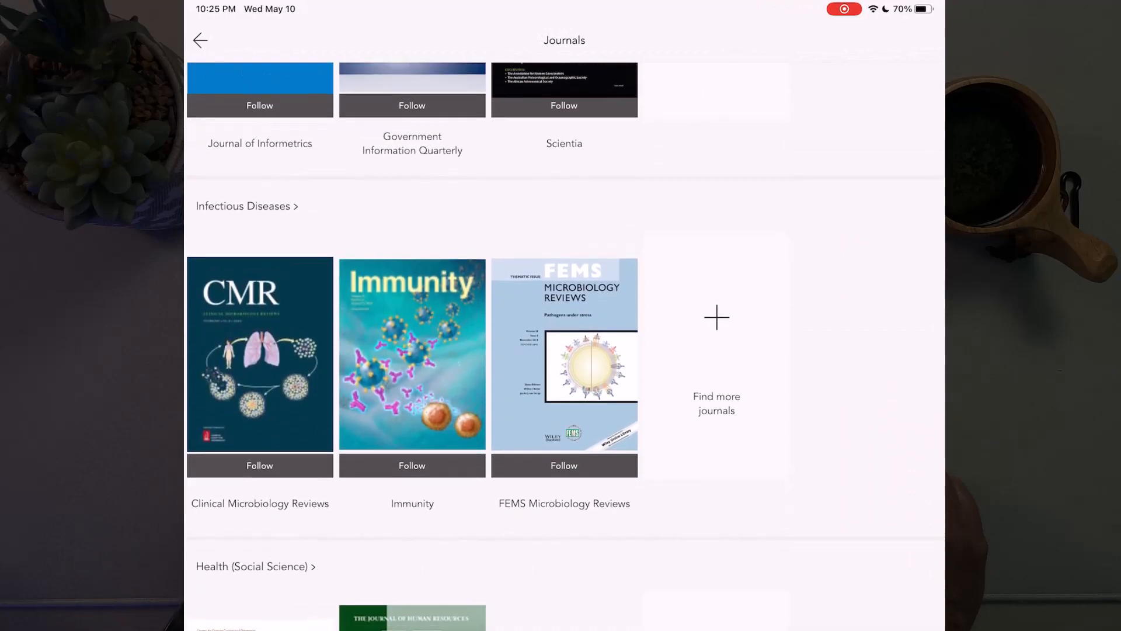
scroll(down, 3)
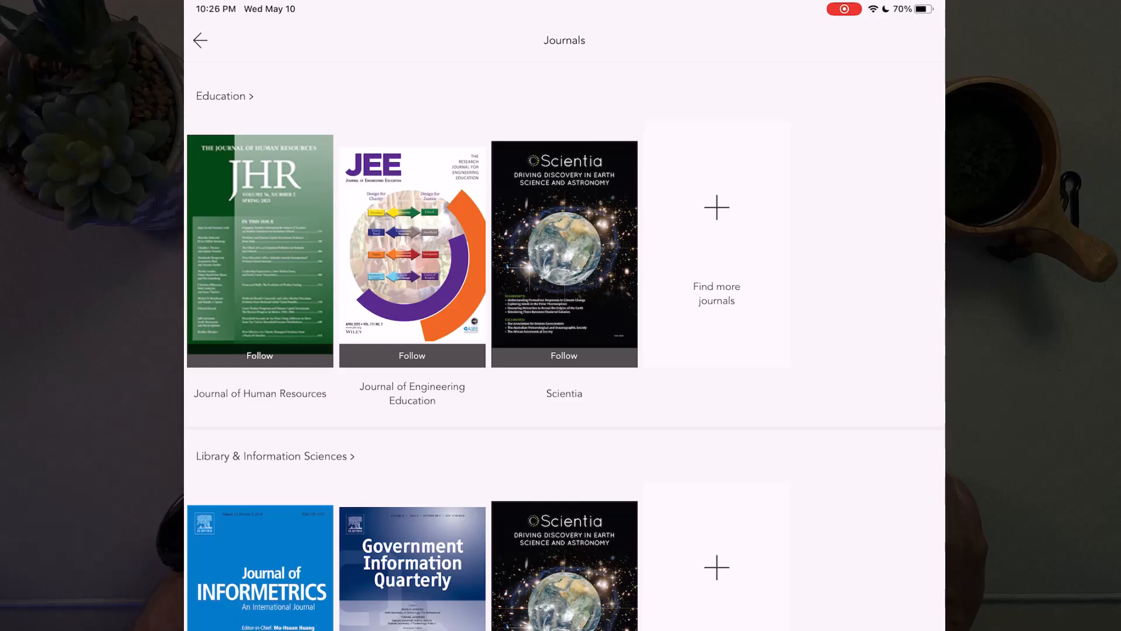
Browse the full Education journal list and preview the Classroom Discourse article feed
click(224, 96)
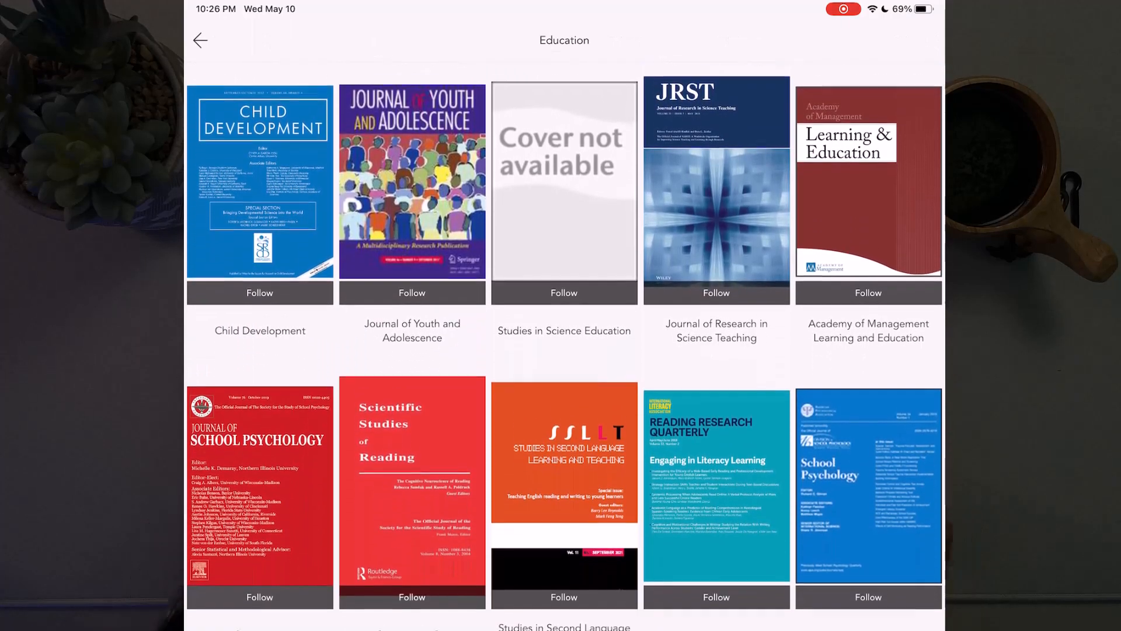
scroll(down, 3)
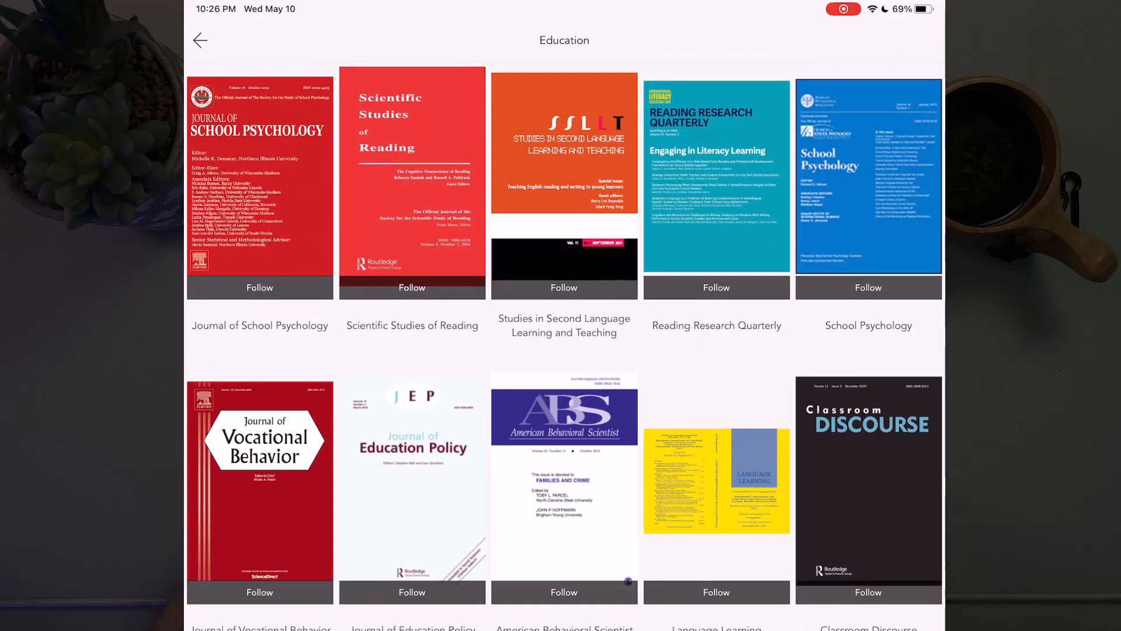
click(868, 486)
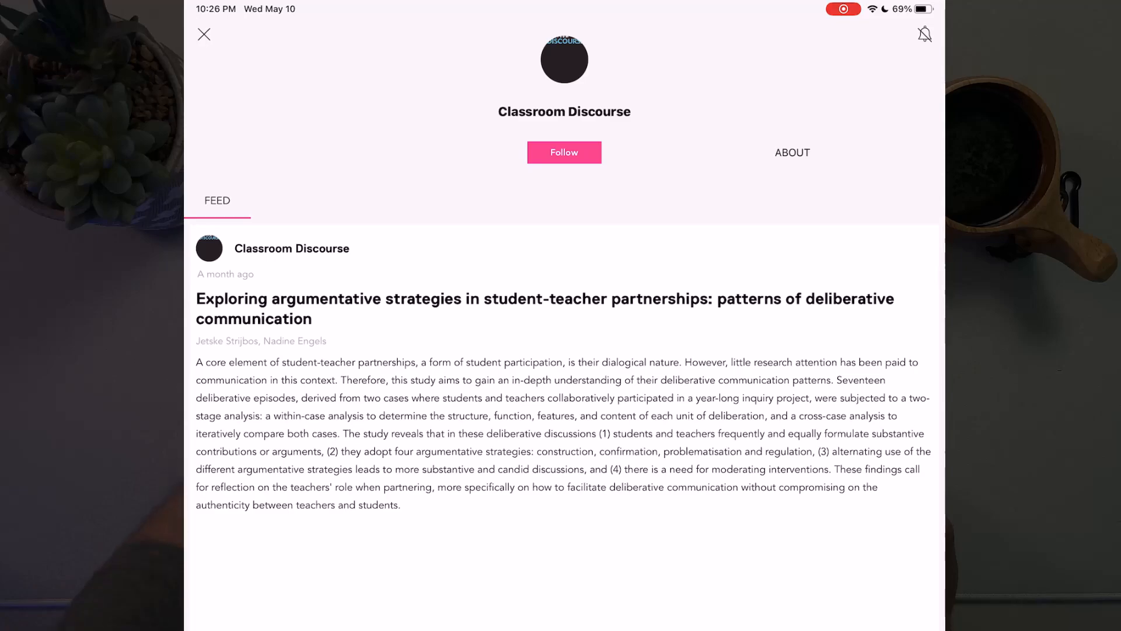
Close Classroom Discourse and scroll back through the follow/discovery page
click(204, 34)
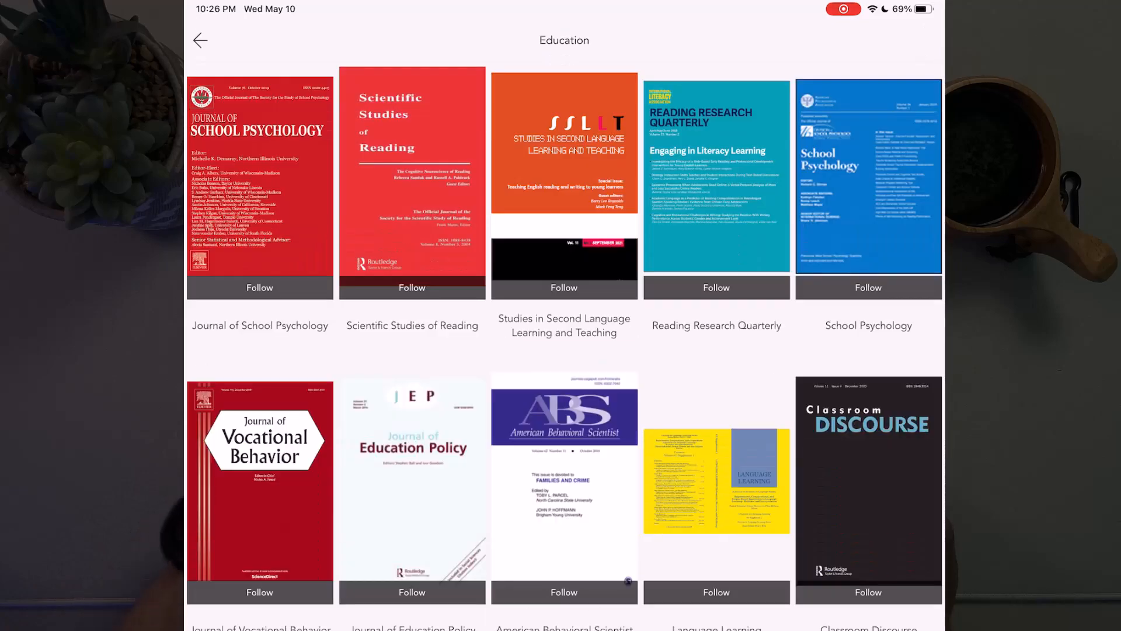
scroll(down, 3)
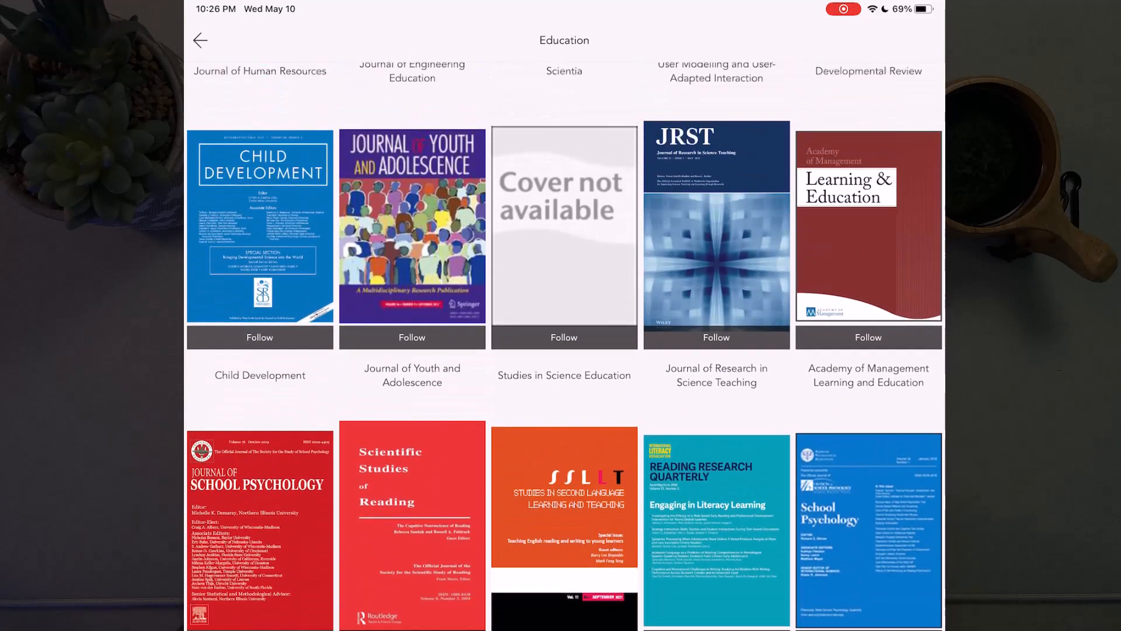
scroll(down, 3)
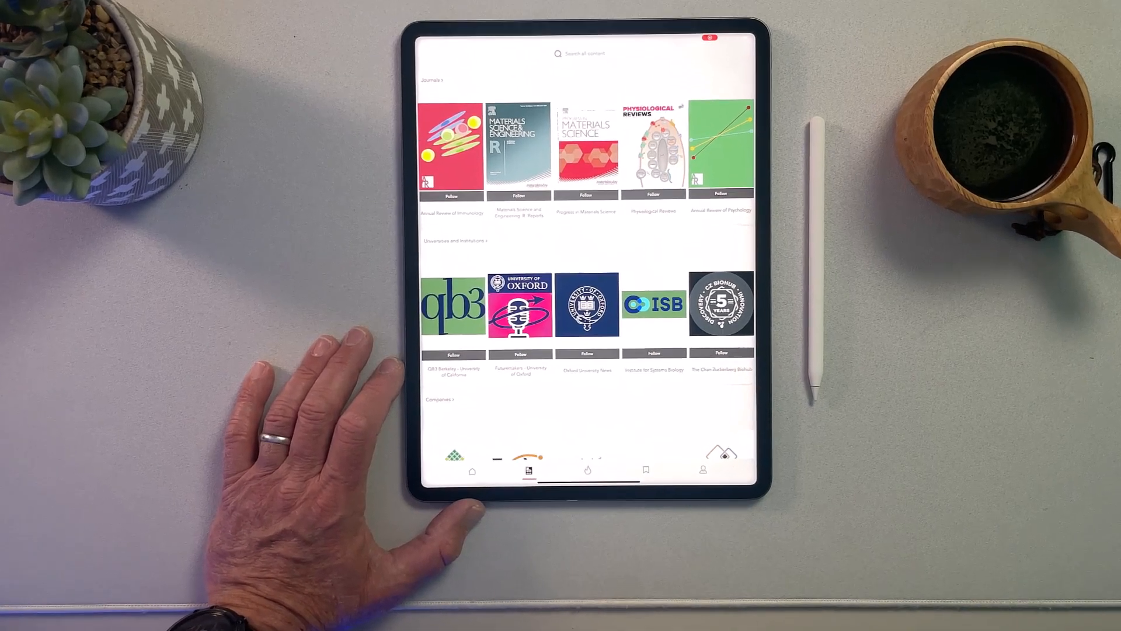
Switch to the Trending page and scroll through its ranked papers and subject categories
click(587, 469)
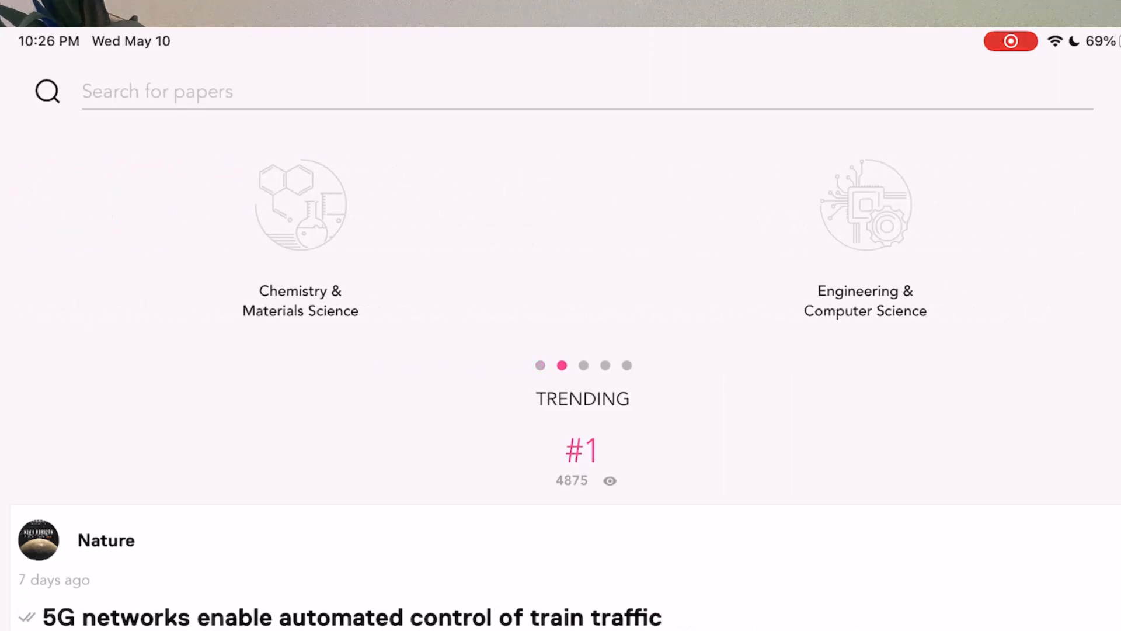
scroll(left, 3)
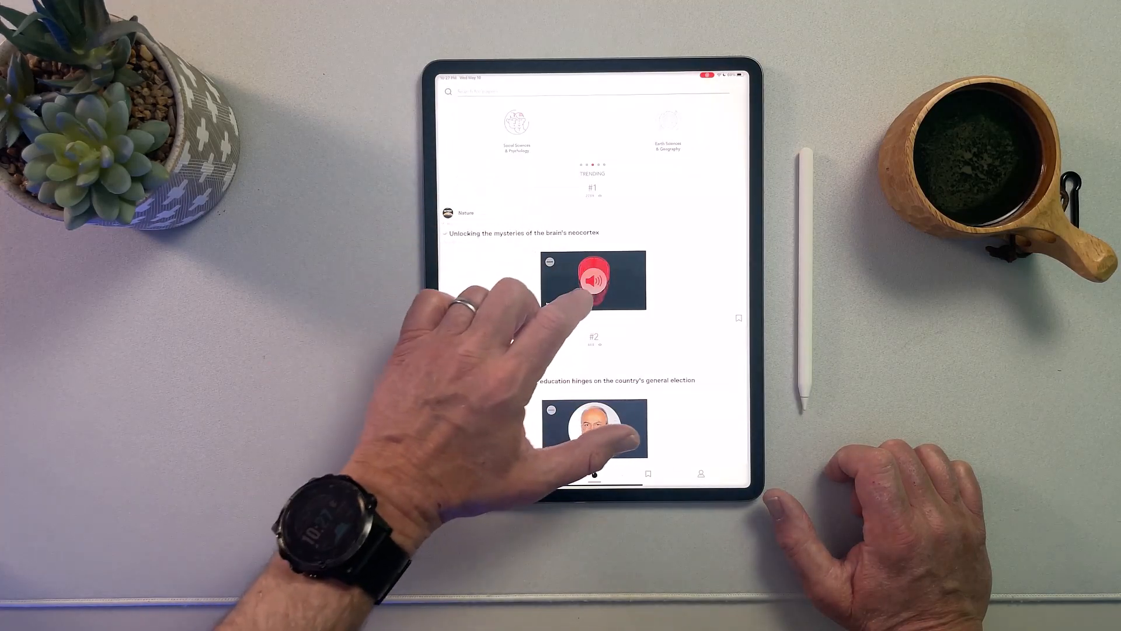
Read 'Unlocking the mysteries of the brain's neocortex' down to Related papers, then close it
click(593, 279)
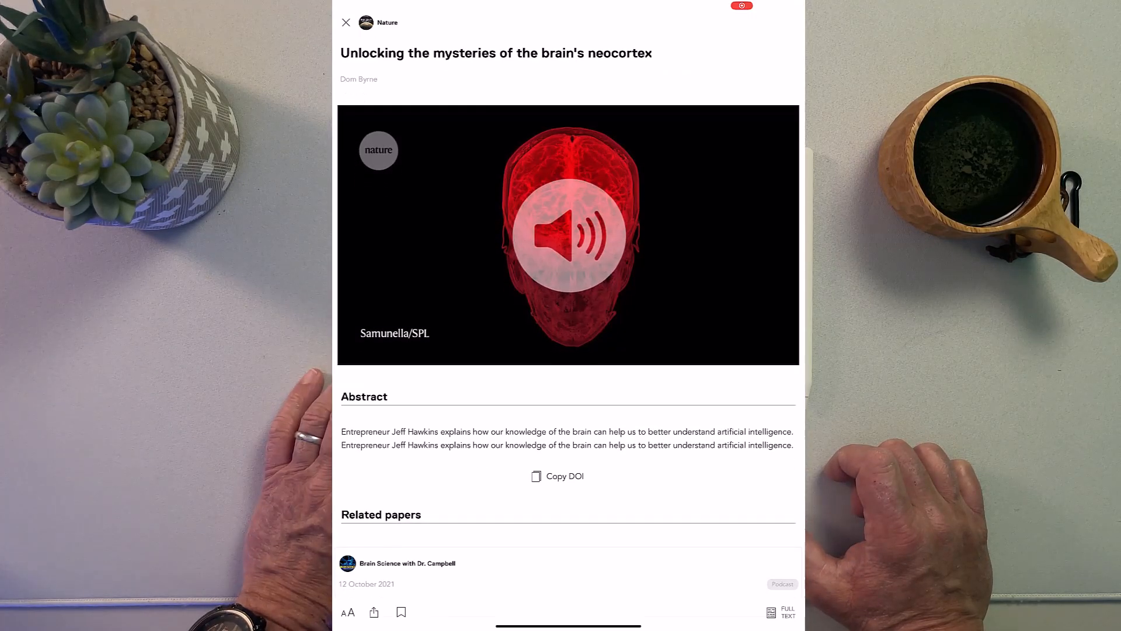
scroll(down, 3)
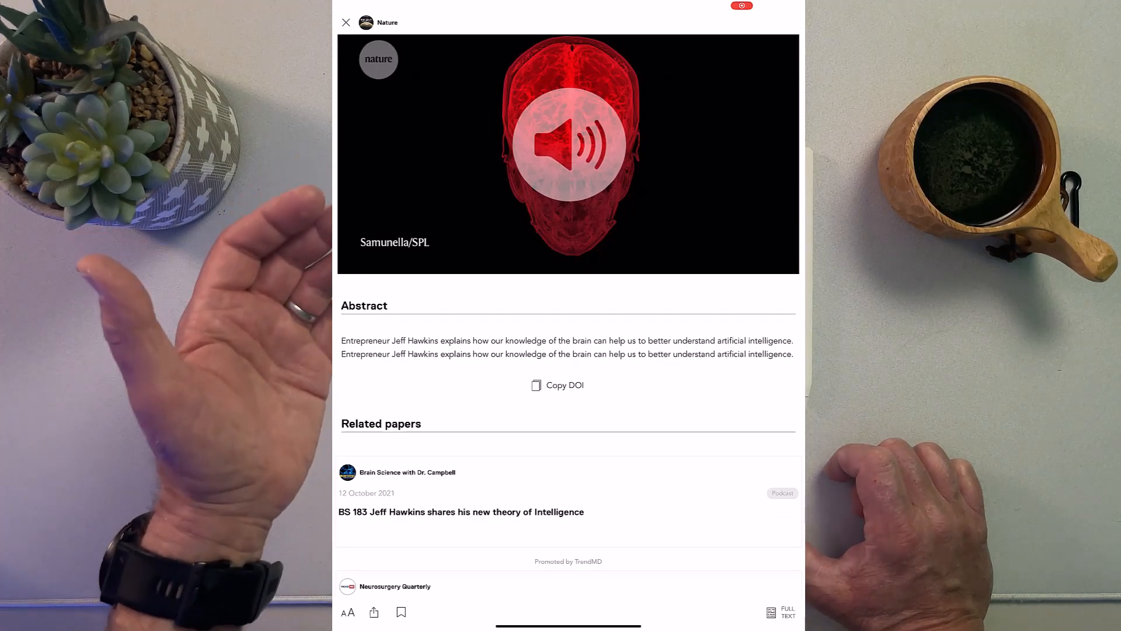
scroll(down, 3)
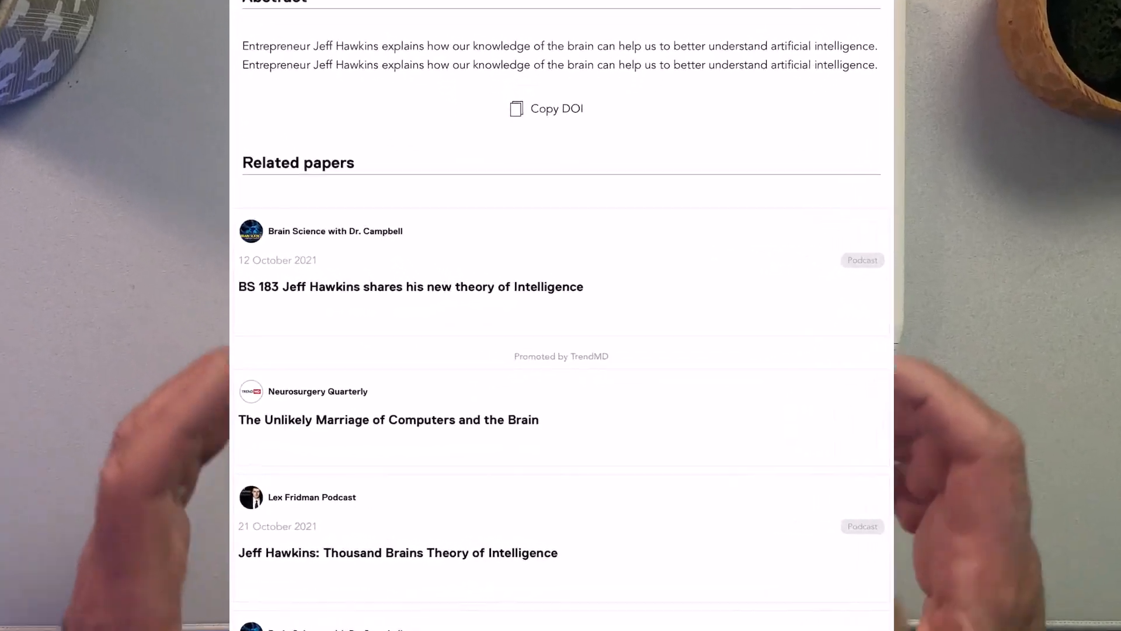
scroll(down, 3)
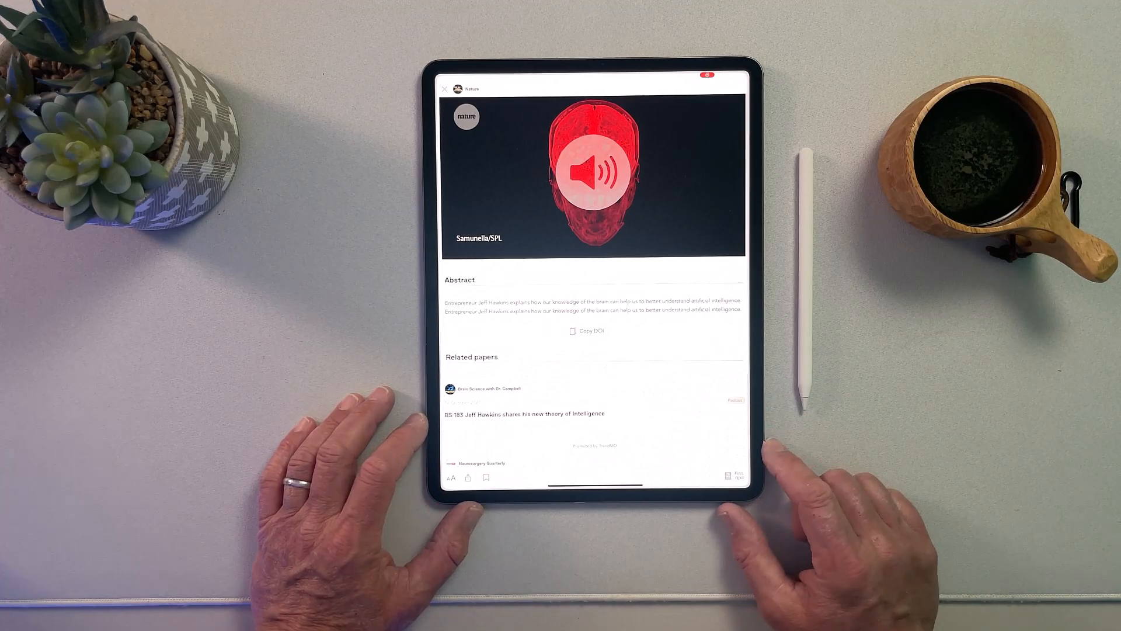
click(444, 88)
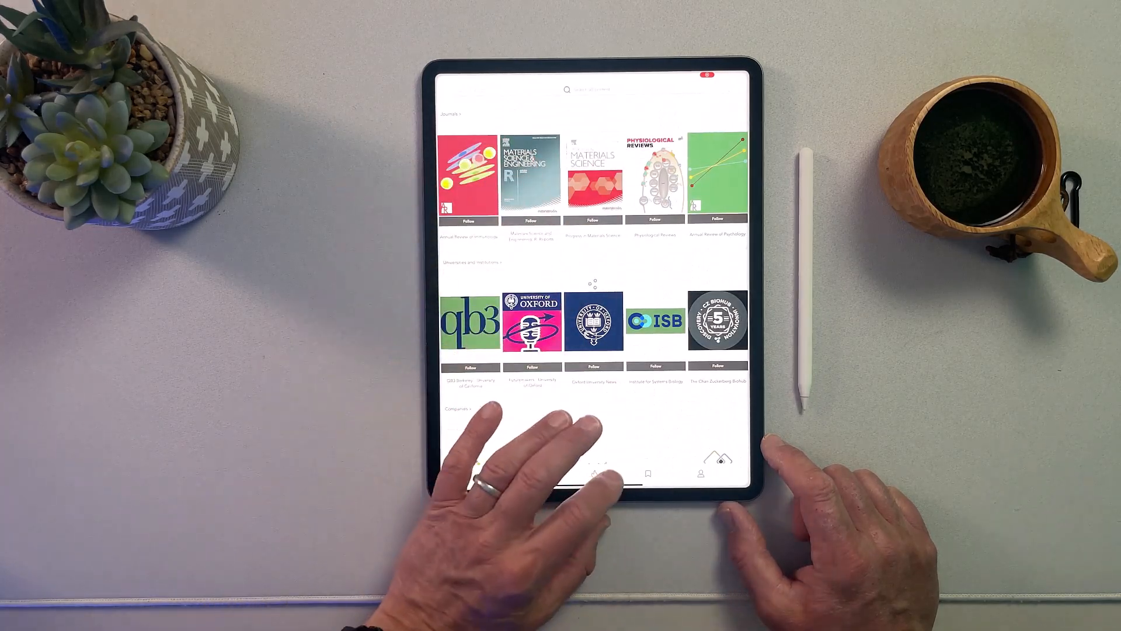
Review the followed journals and news blogs in the Publications menu and start a new custom feed
click(647, 473)
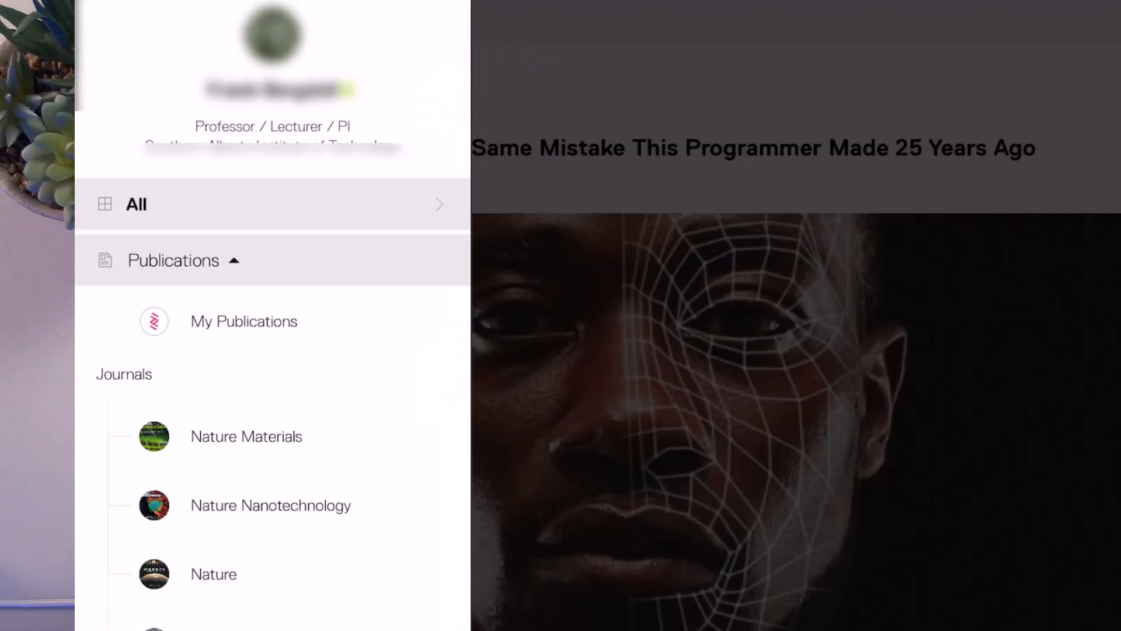
scroll(down, 3)
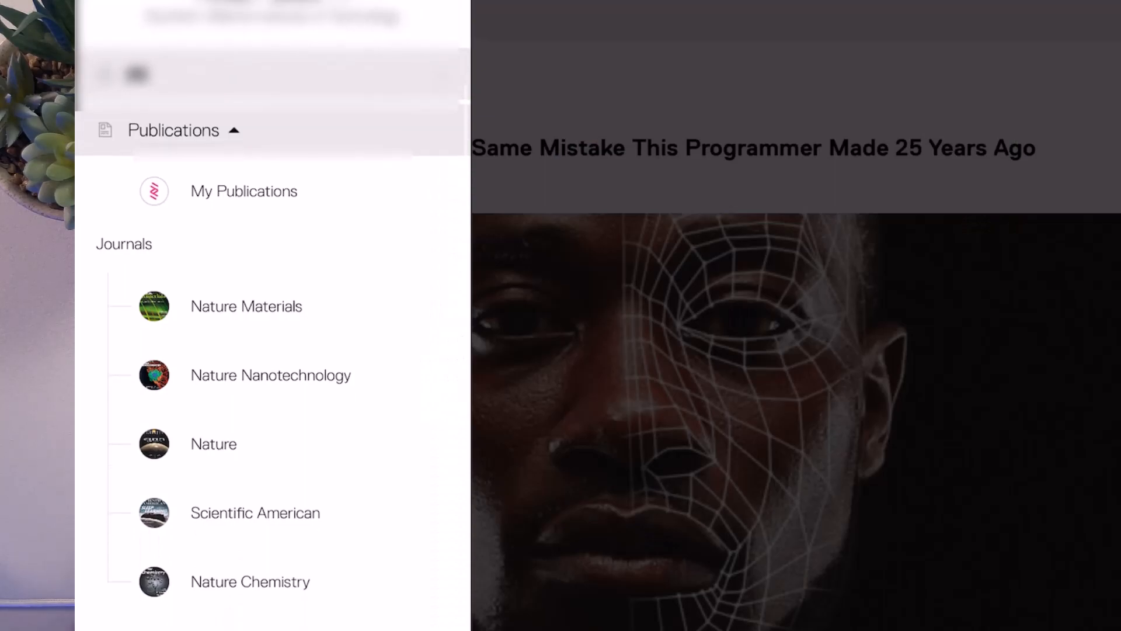
scroll(down, 3)
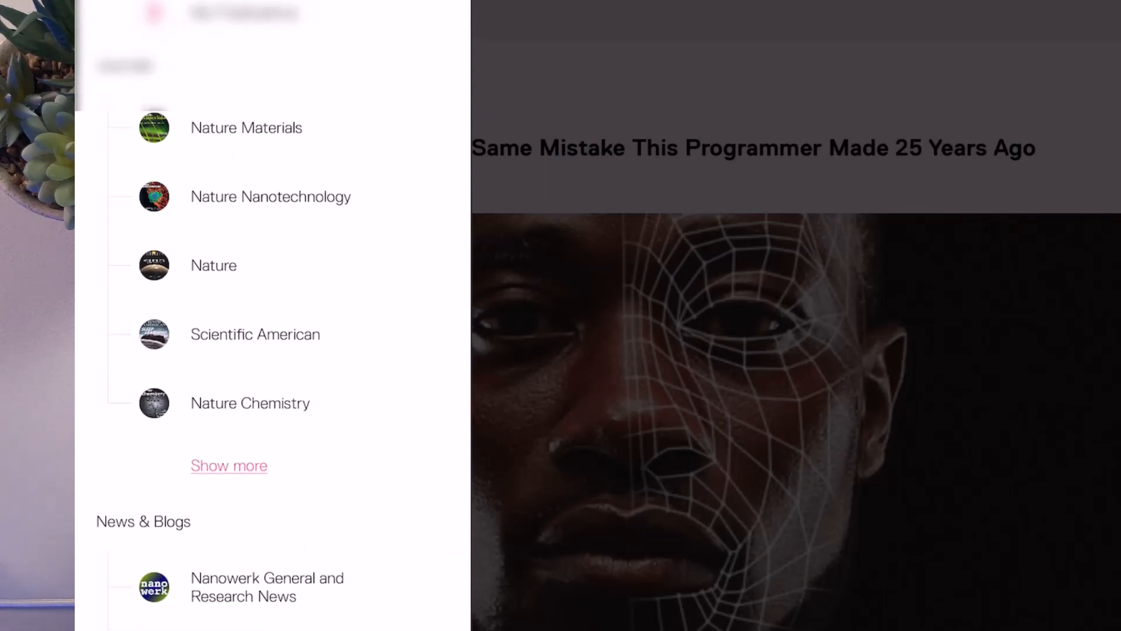
scroll(down, 3)
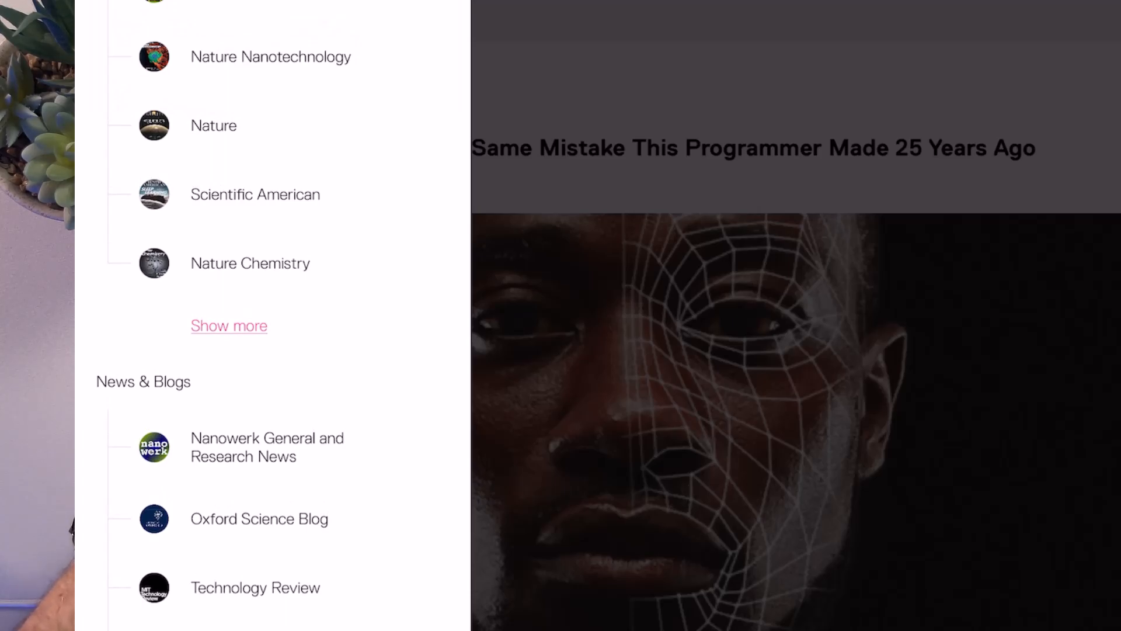
scroll(down, 3)
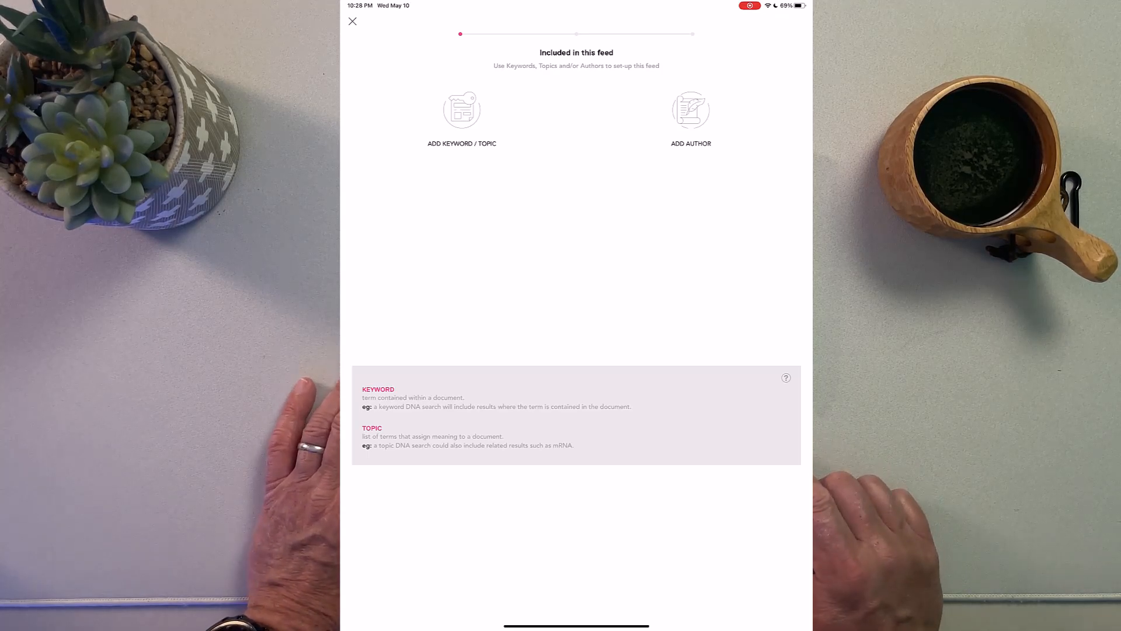
Add the keyword 'VR IN EDUCTION' to the new feed's included terms
click(461, 115)
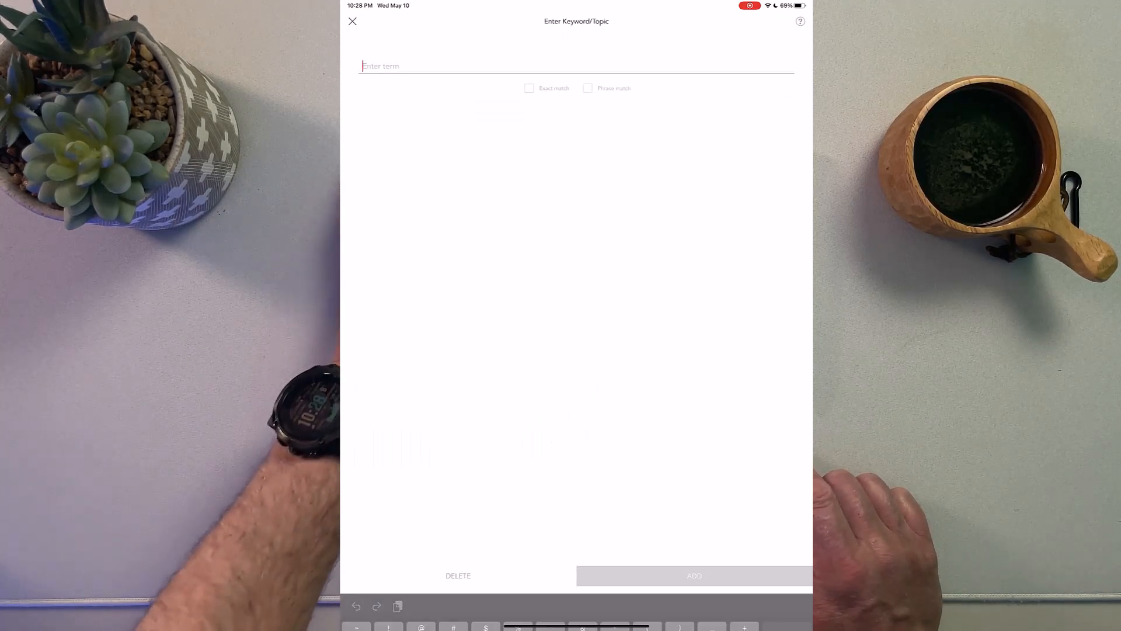
click(576, 66)
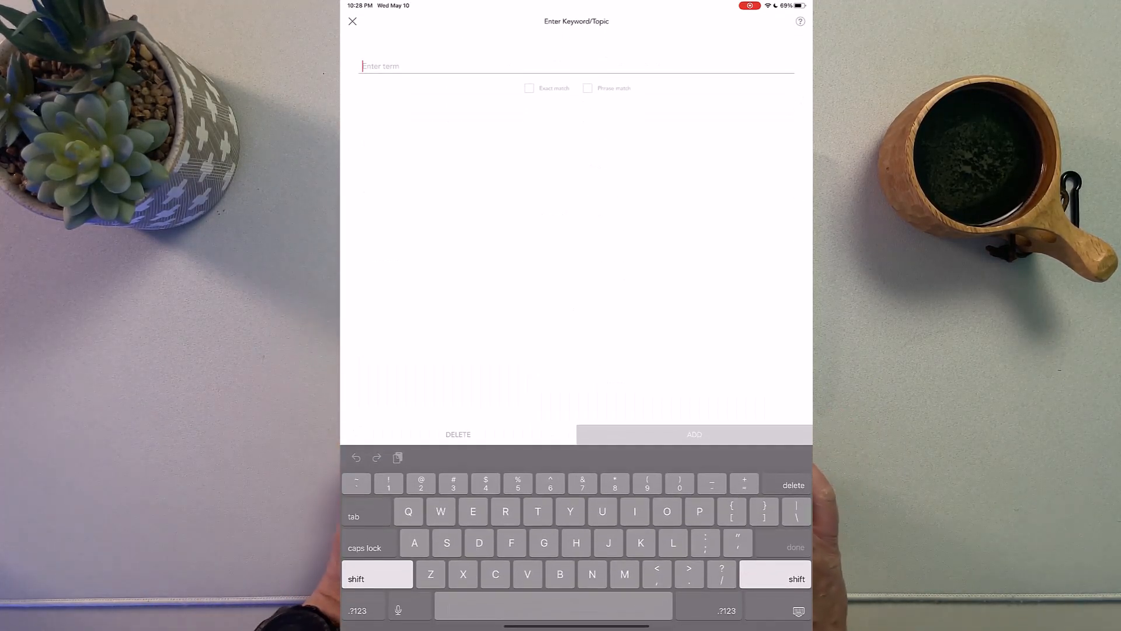
text(VR IN EDUCTI)
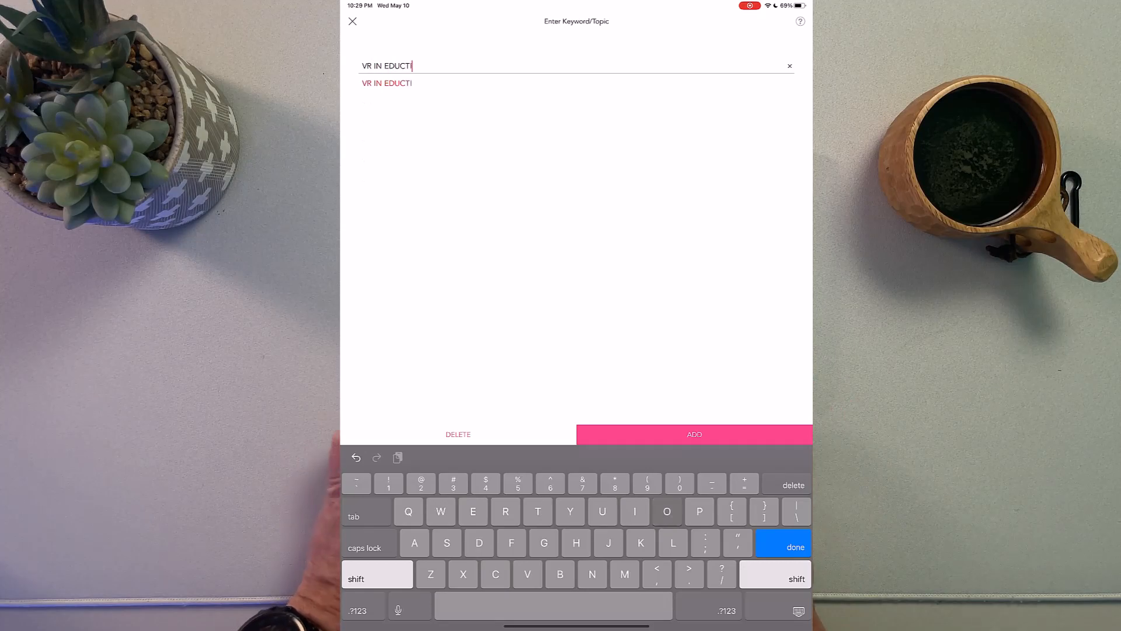
text(ON)
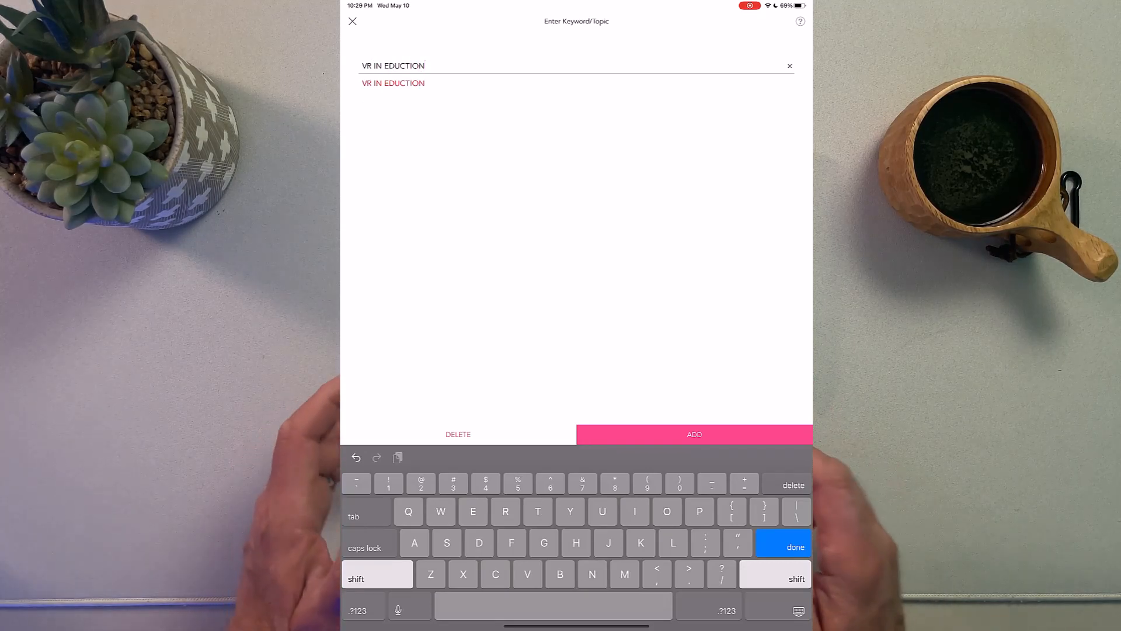
click(692, 435)
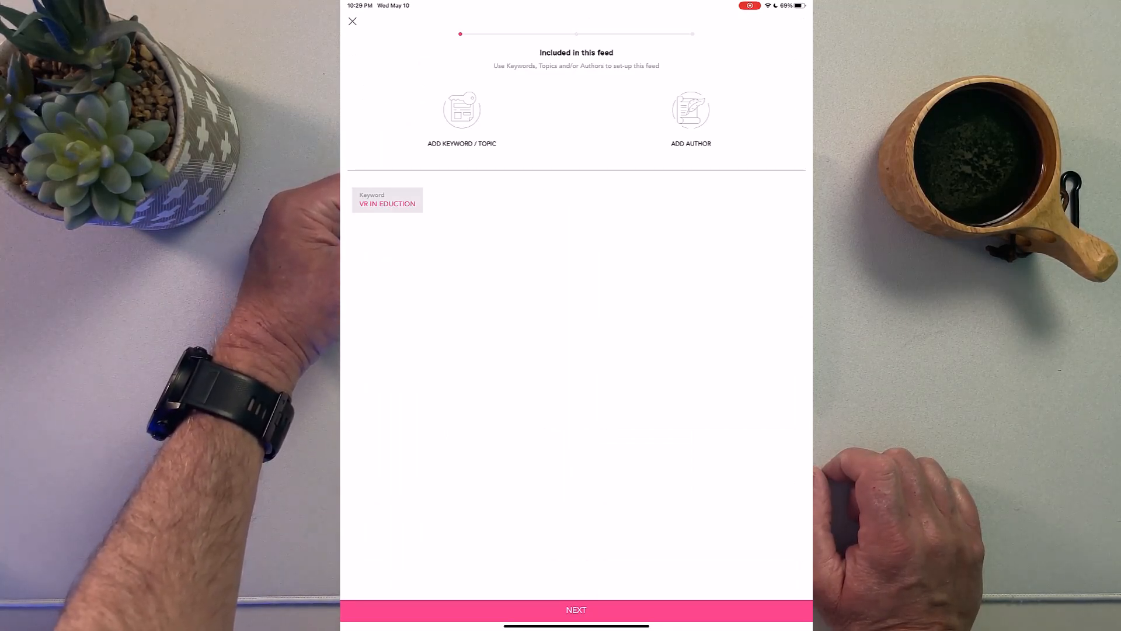
Finish the VR IN EDUCTION feed with no exclusions and default settings; it reports no matching papers
click(576, 610)
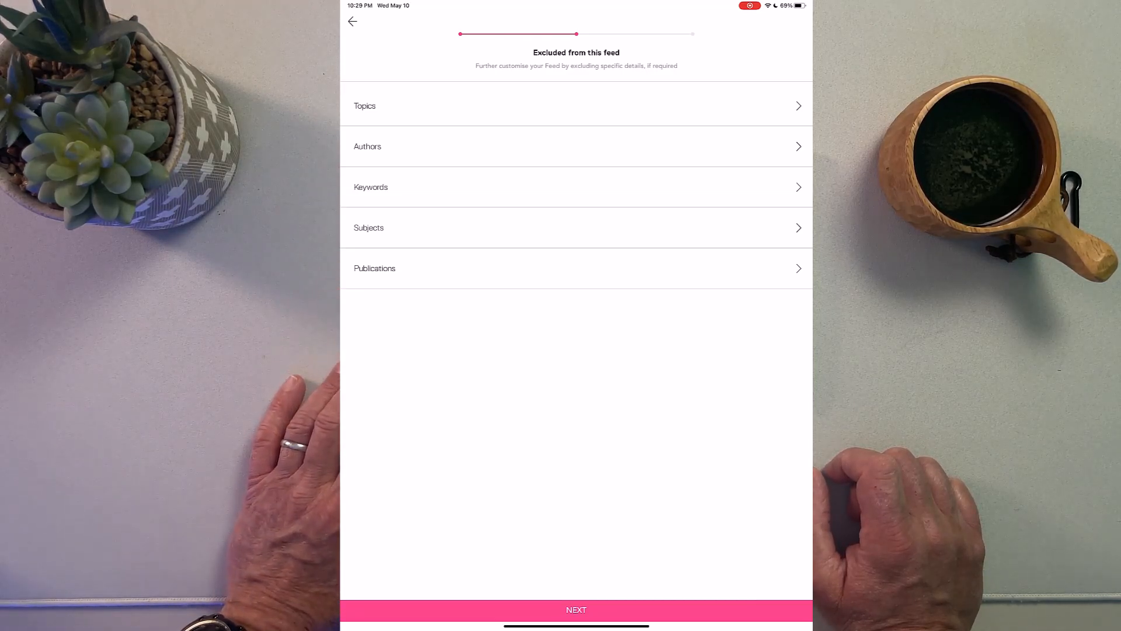
click(576, 610)
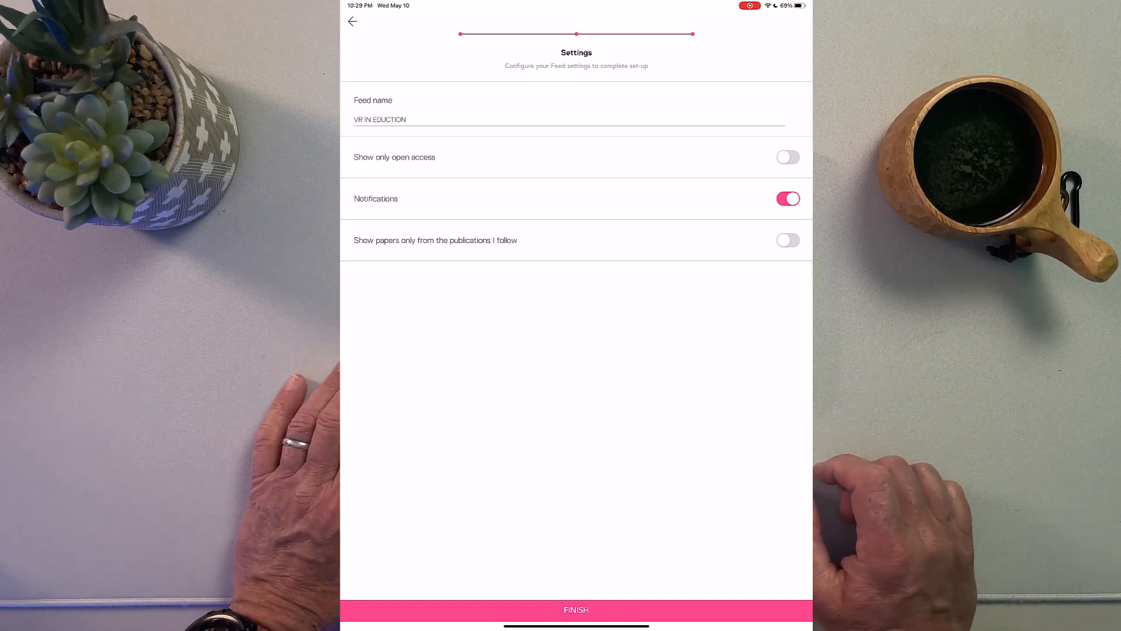
click(576, 609)
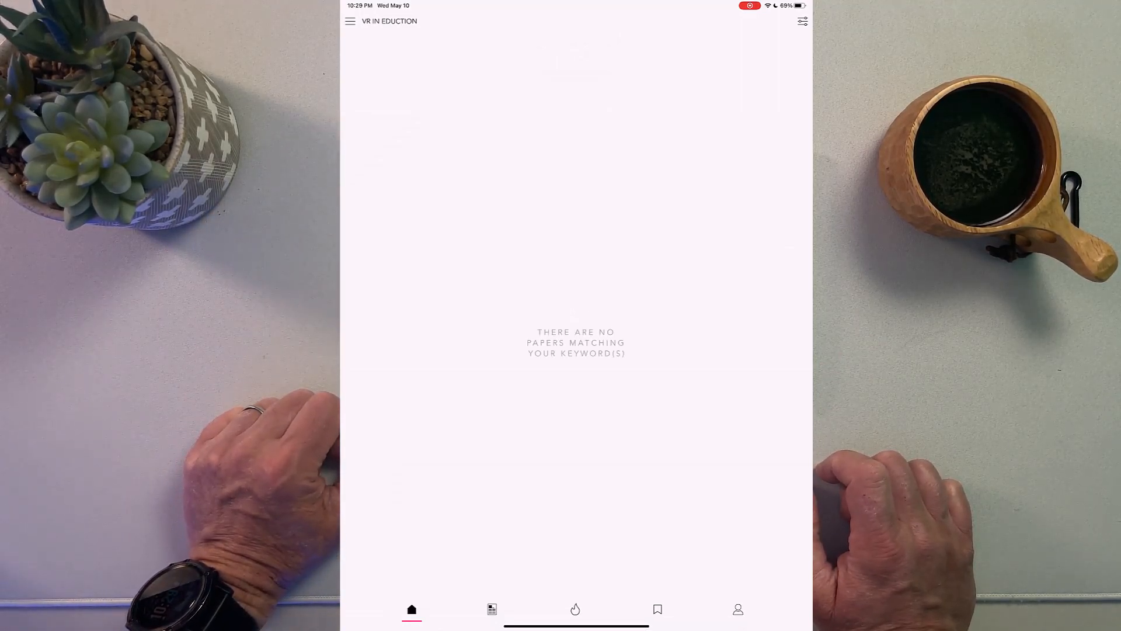
Start another custom feed and enter 'AI IN EDUCATION' as its keyword term
click(349, 21)
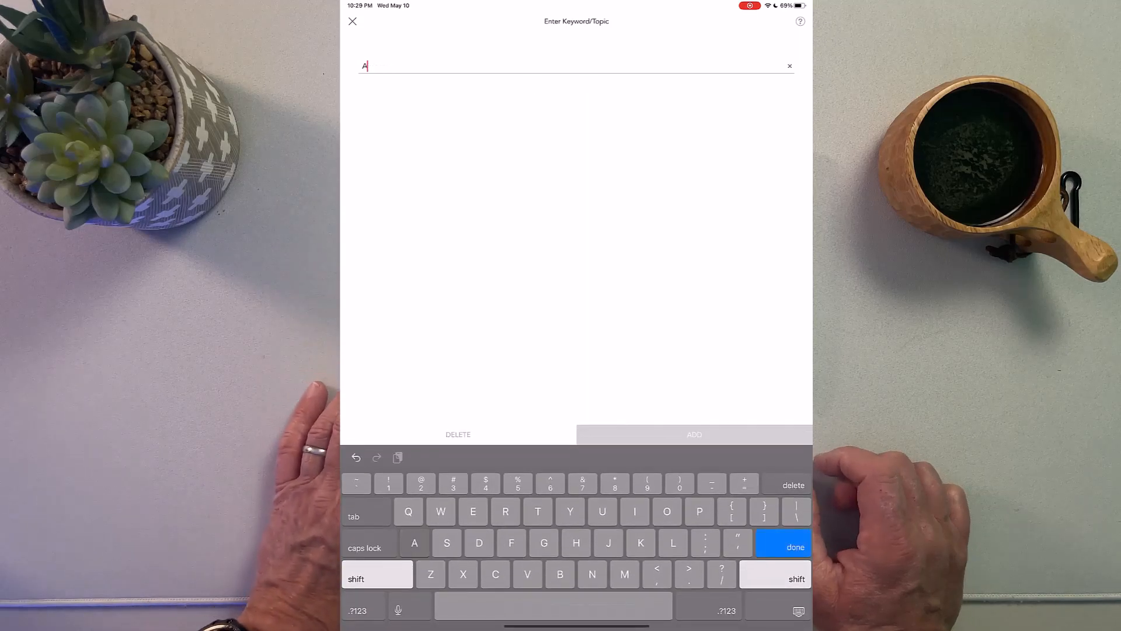
text(I IN EDUCATION)
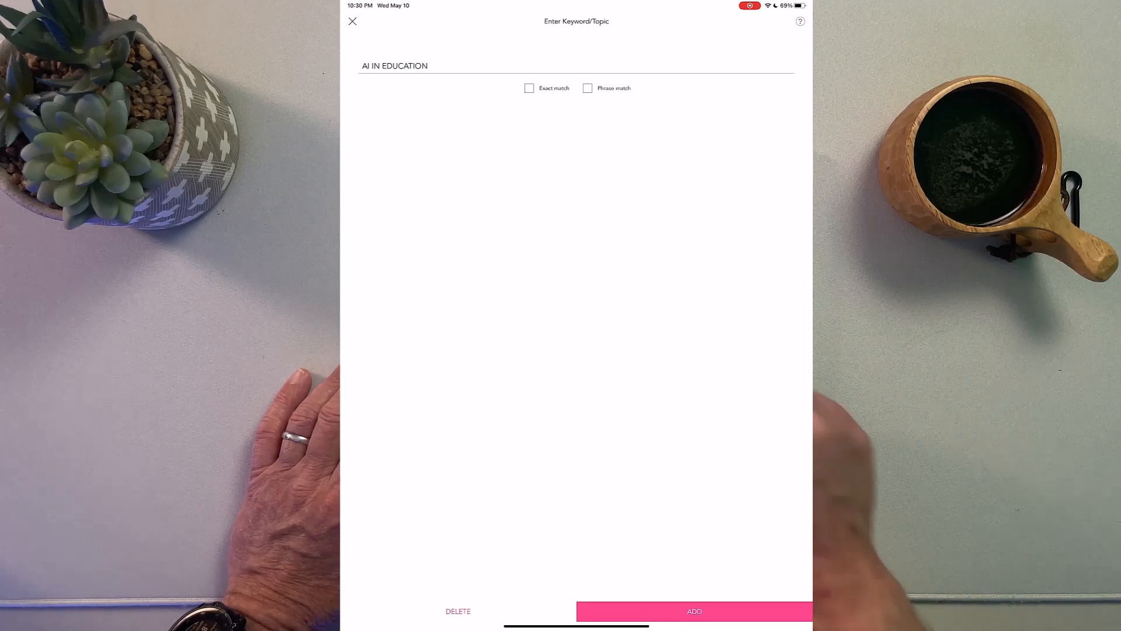
Add 'AI IN EDUCATION', finish the feed with default settings and view its matching articles
click(693, 611)
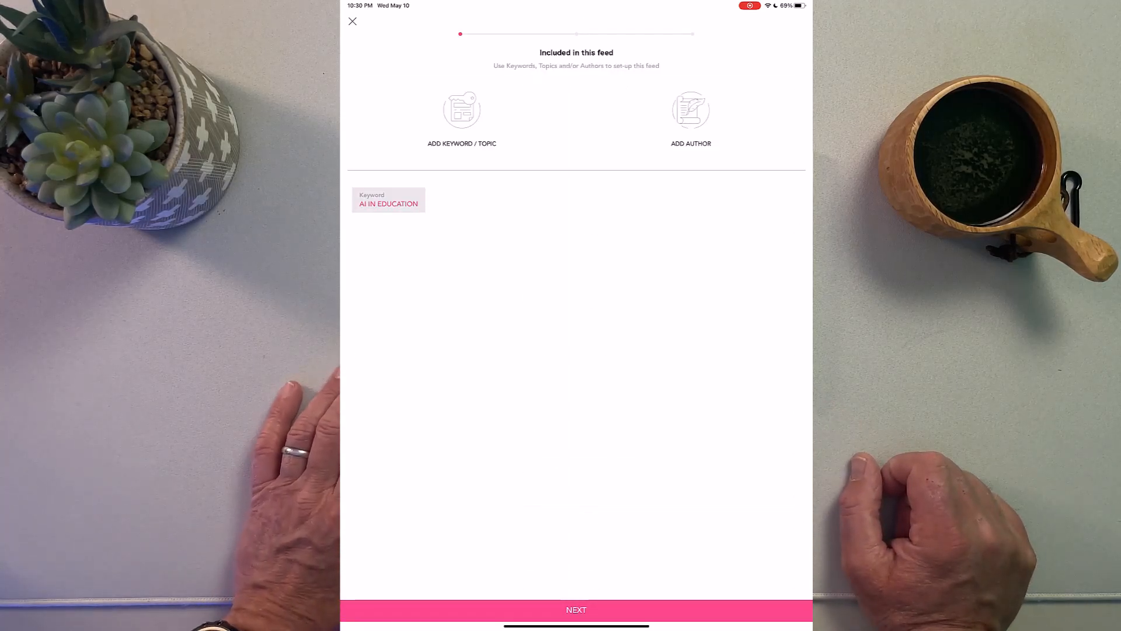
click(576, 610)
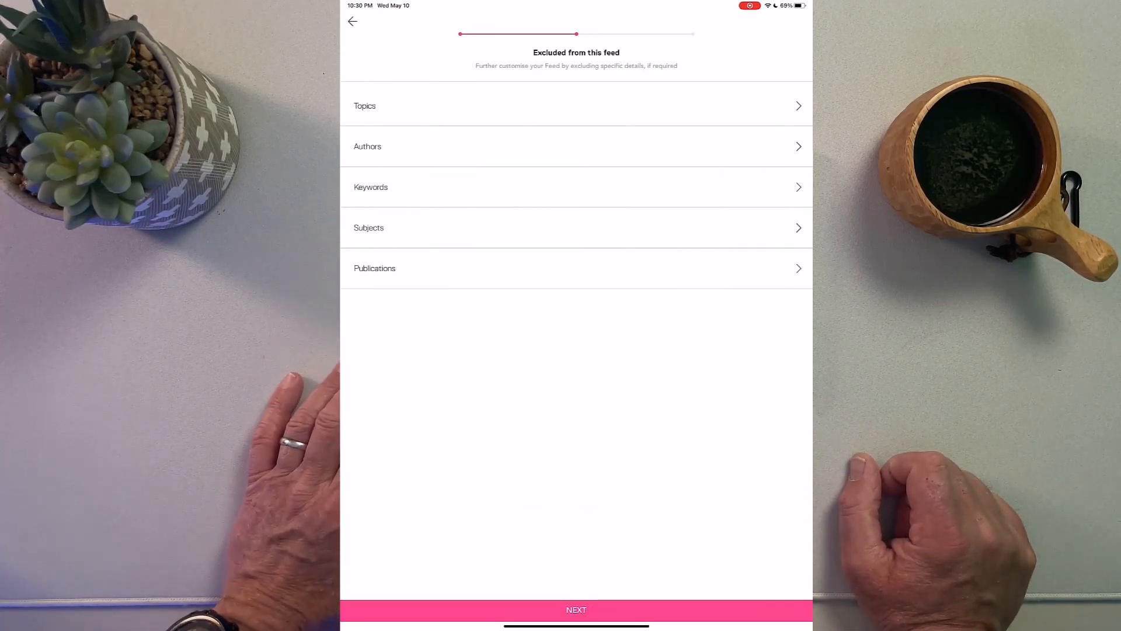
click(575, 610)
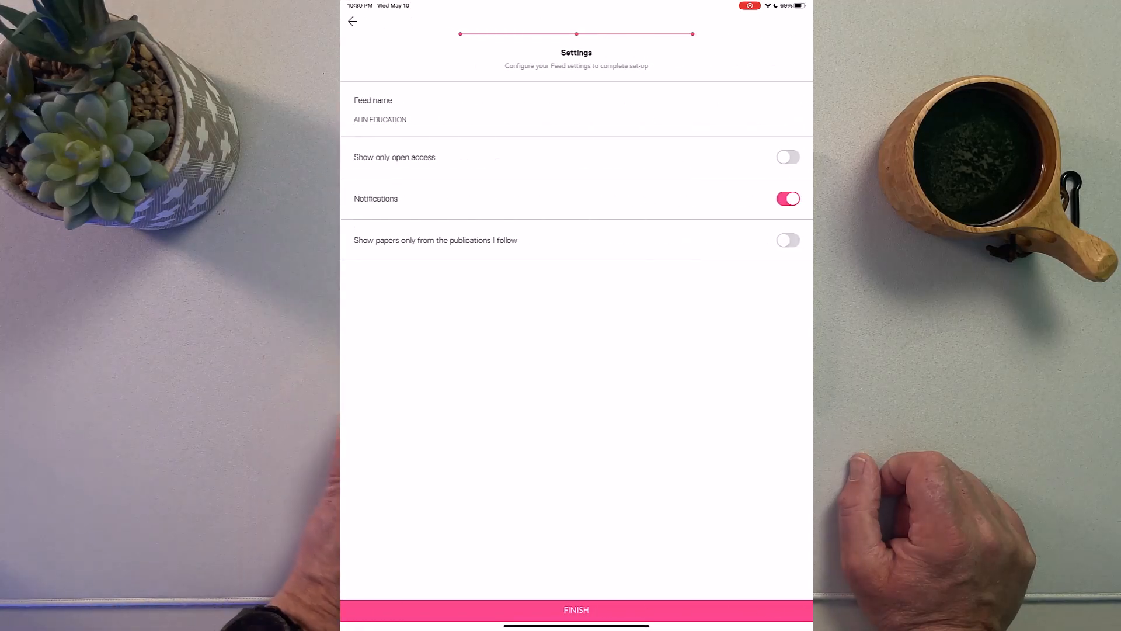
click(576, 610)
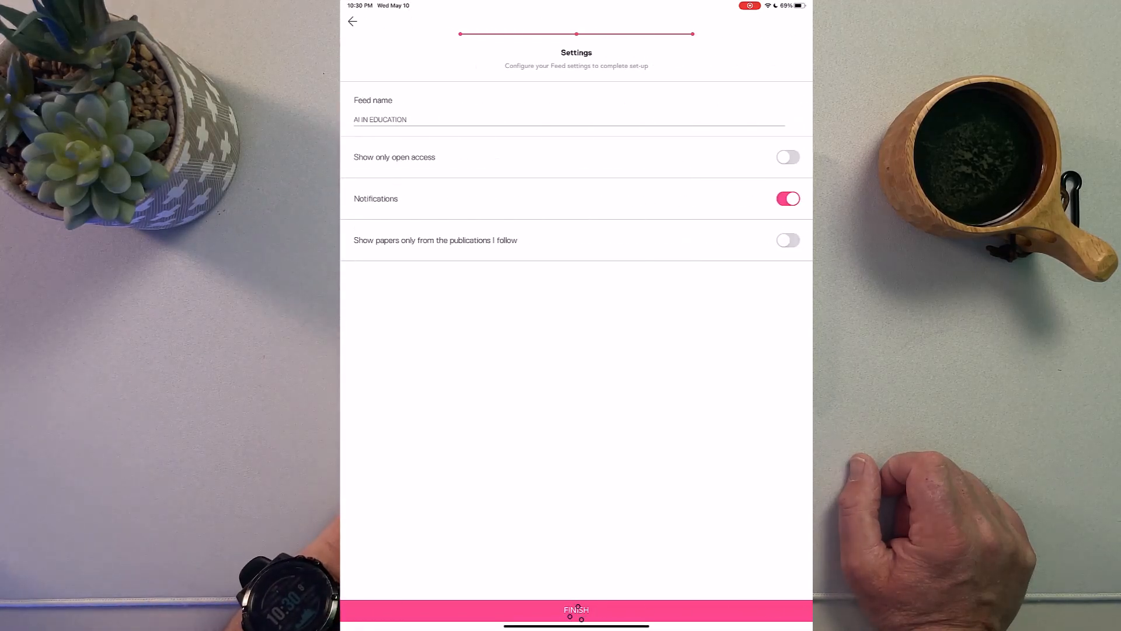
click(576, 610)
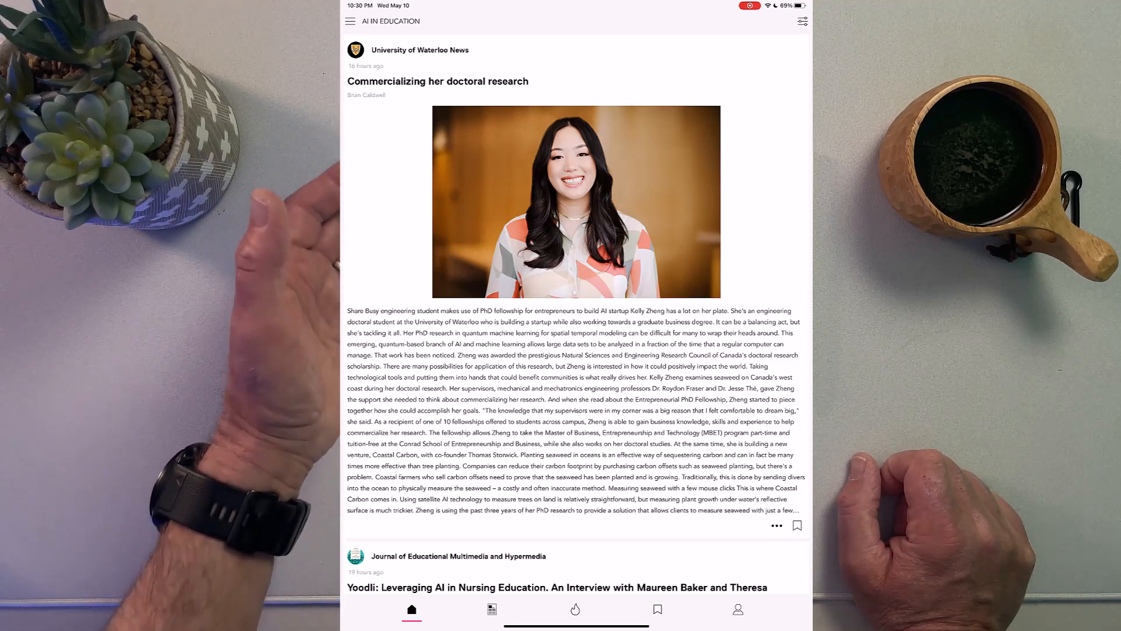
Scroll the AI IN EDUCATION feed past the nursing-education interview to the Lex Fridman ChatGPT podcast episode
scroll(down, 3)
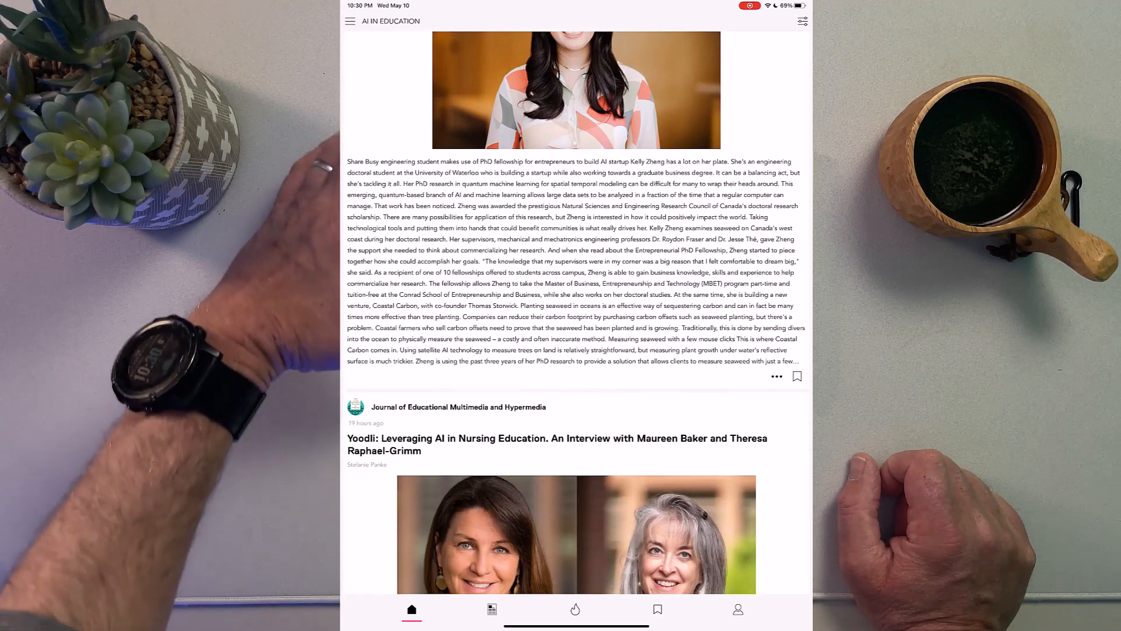
scroll(down, 3)
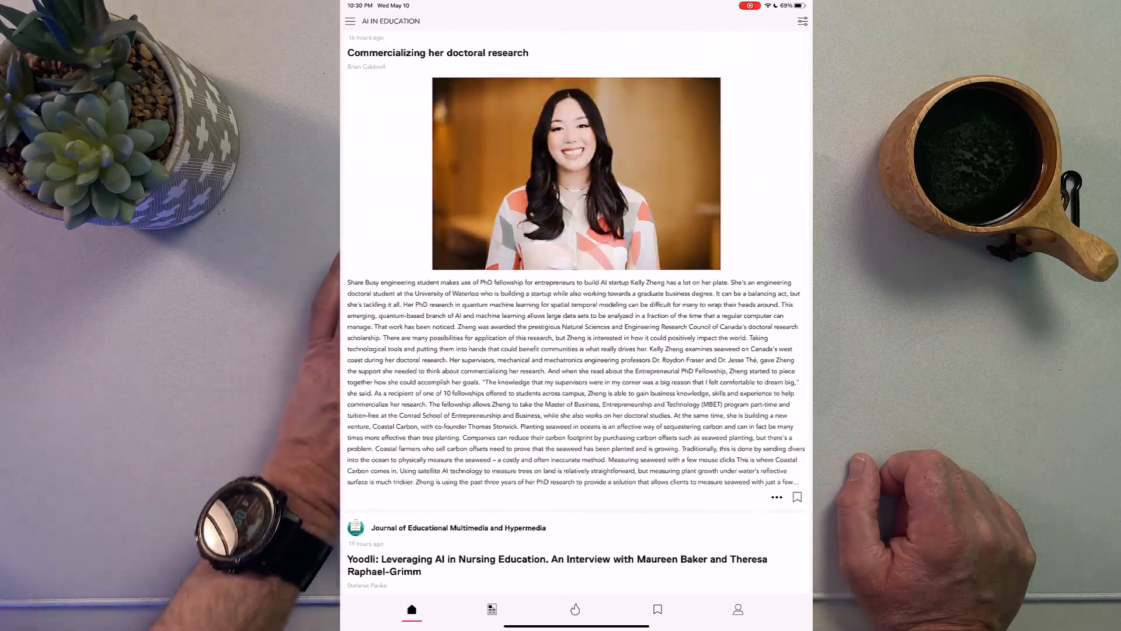
scroll(down, 3)
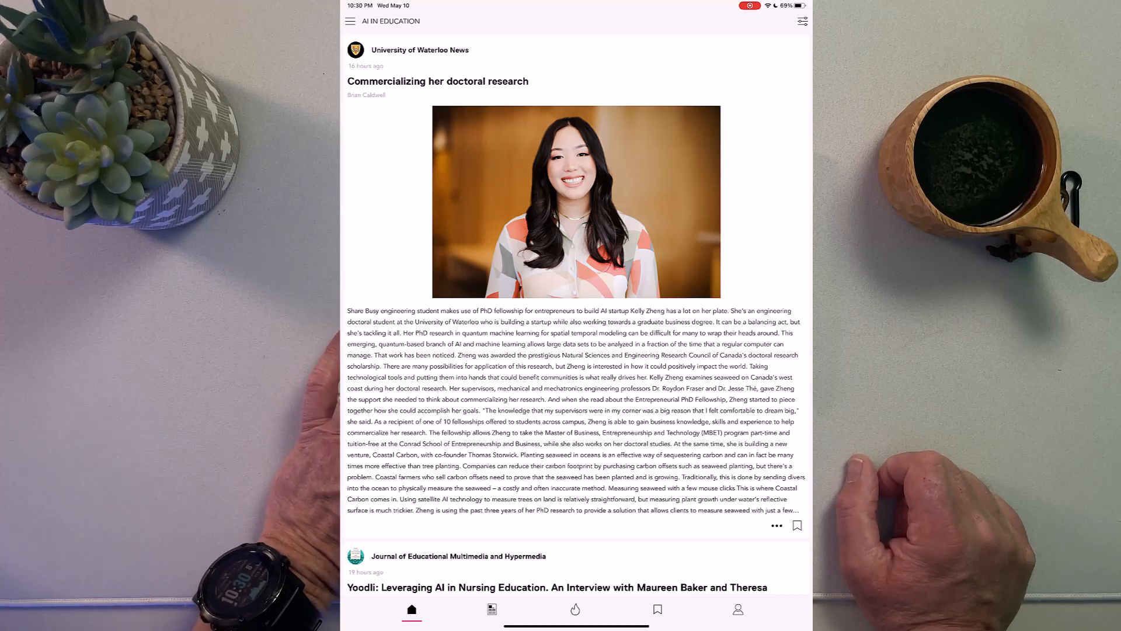
scroll(down, 3)
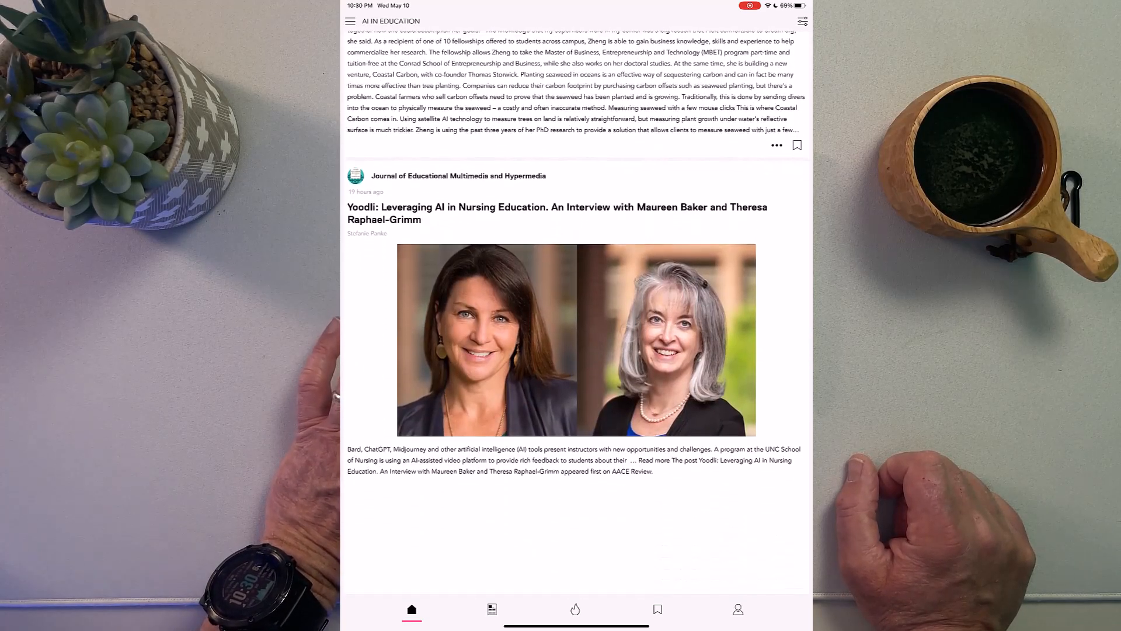
scroll(down, 3)
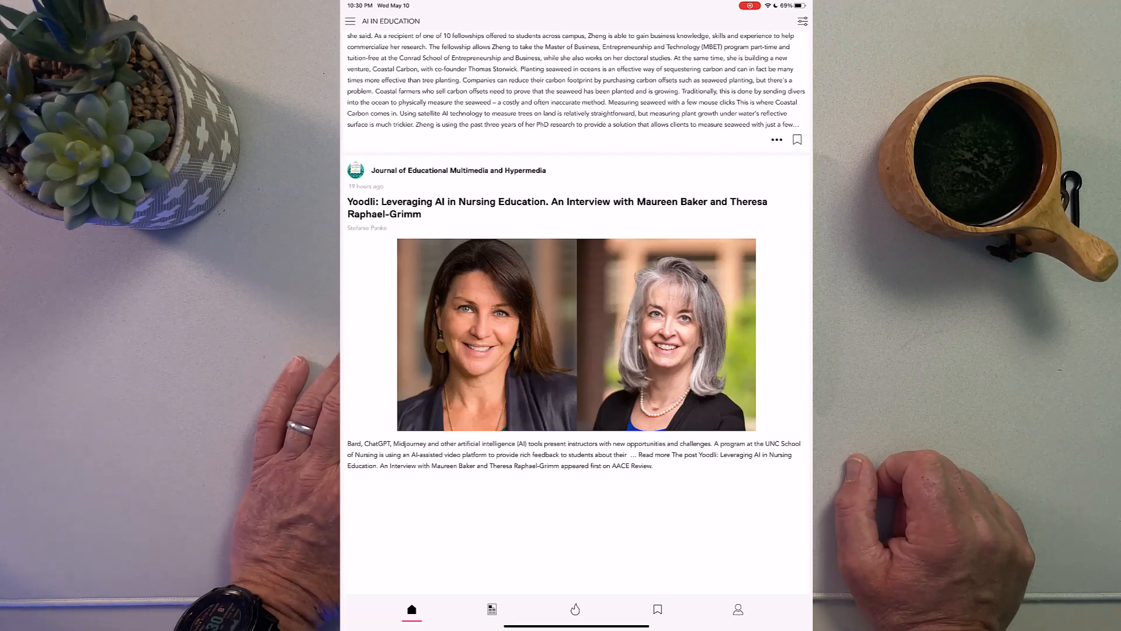
scroll(down, 3)
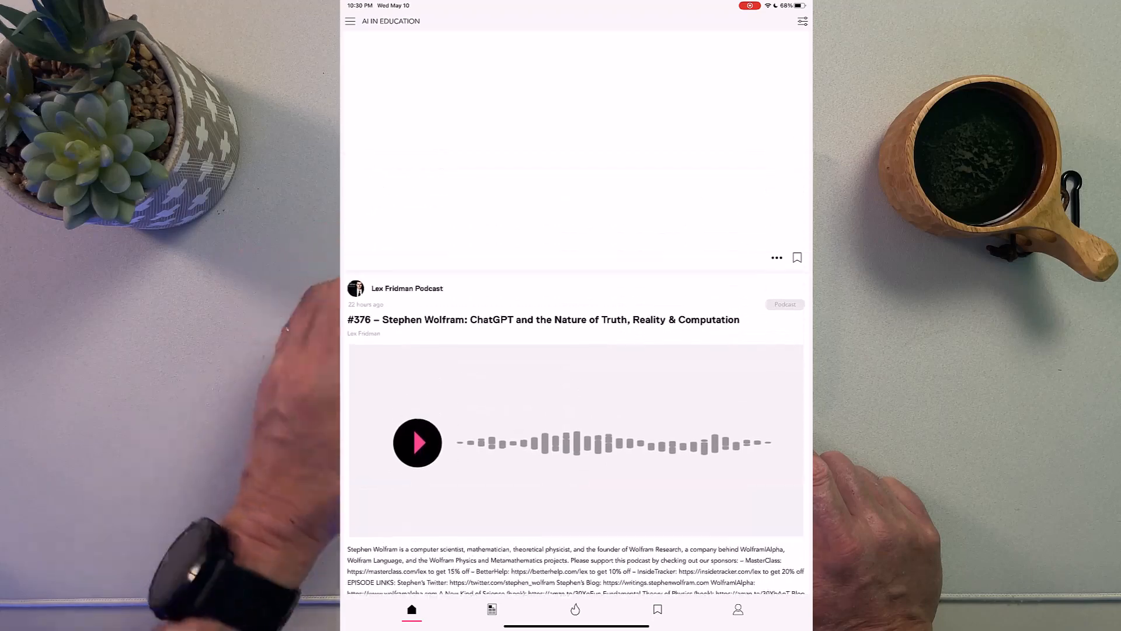
Scroll past the serious-game AI paper and switch to the follow page of journals, institutions and companies
scroll(down, 3)
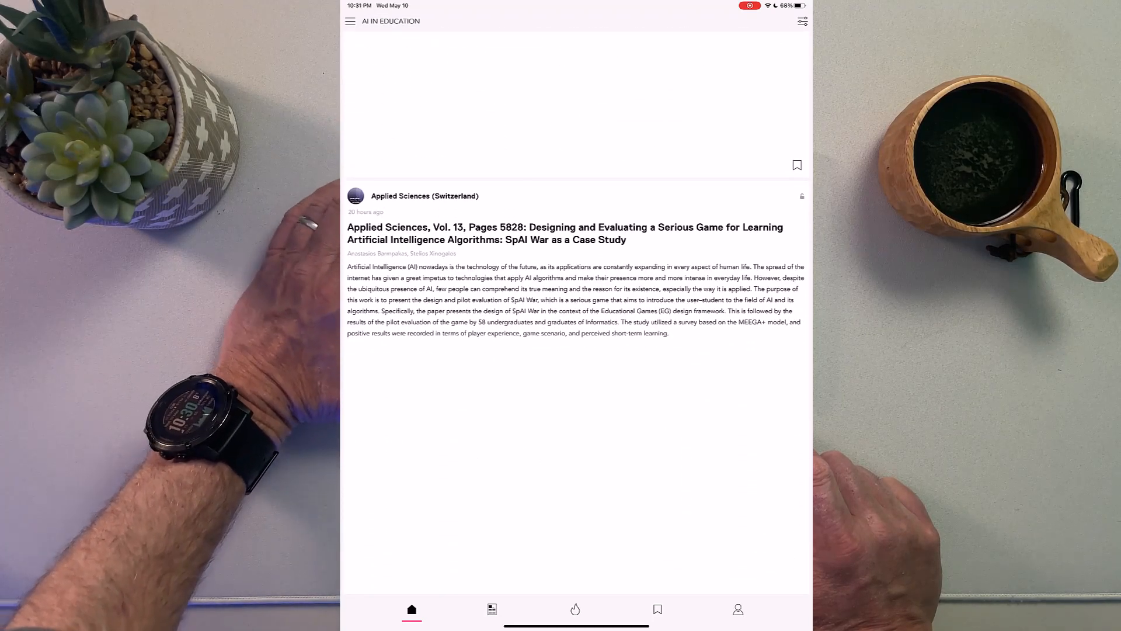
scroll(down, 3)
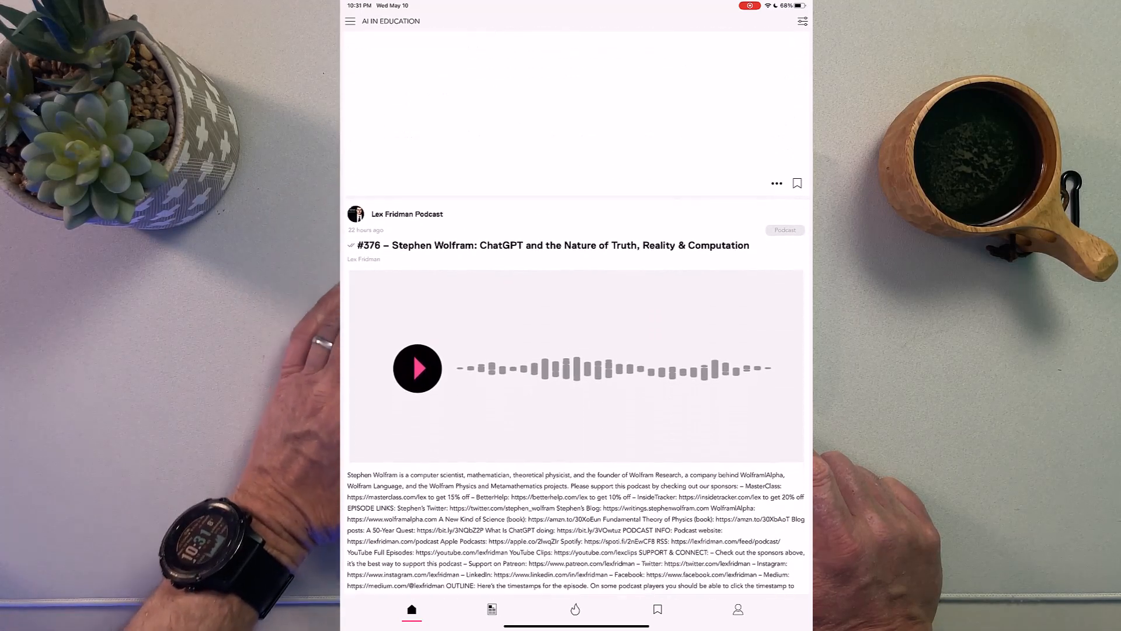
scroll(down, 3)
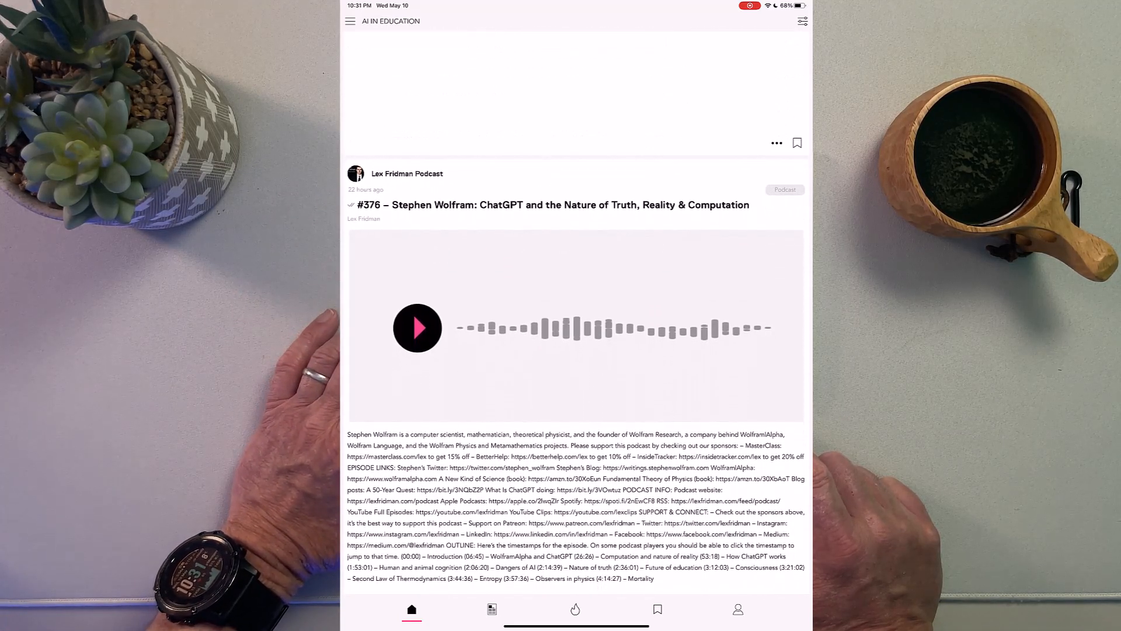
click(492, 610)
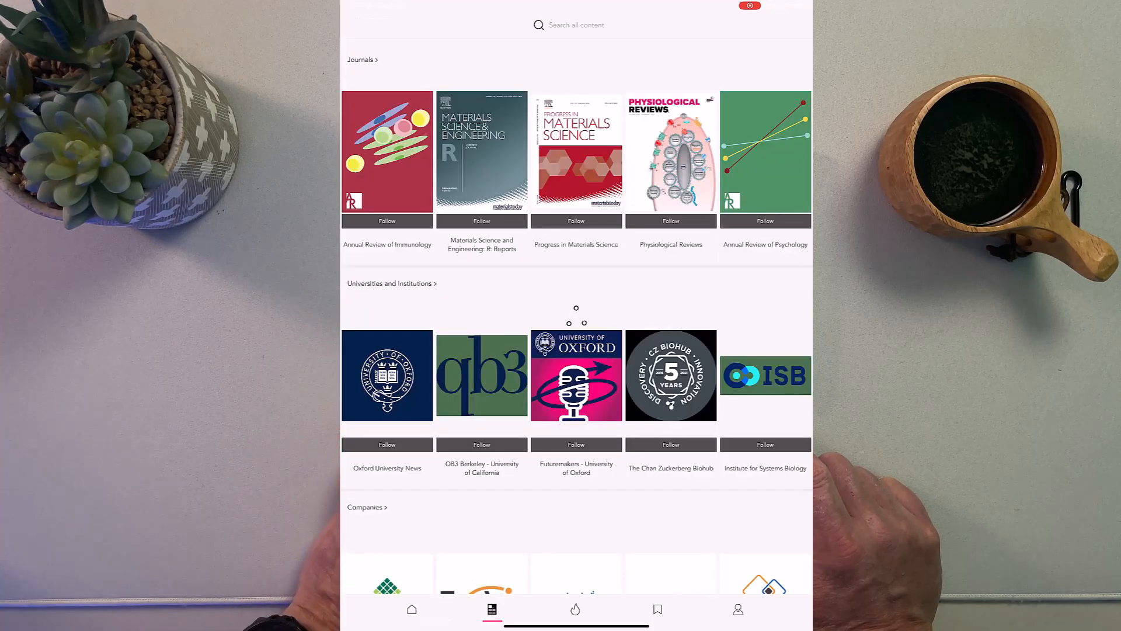